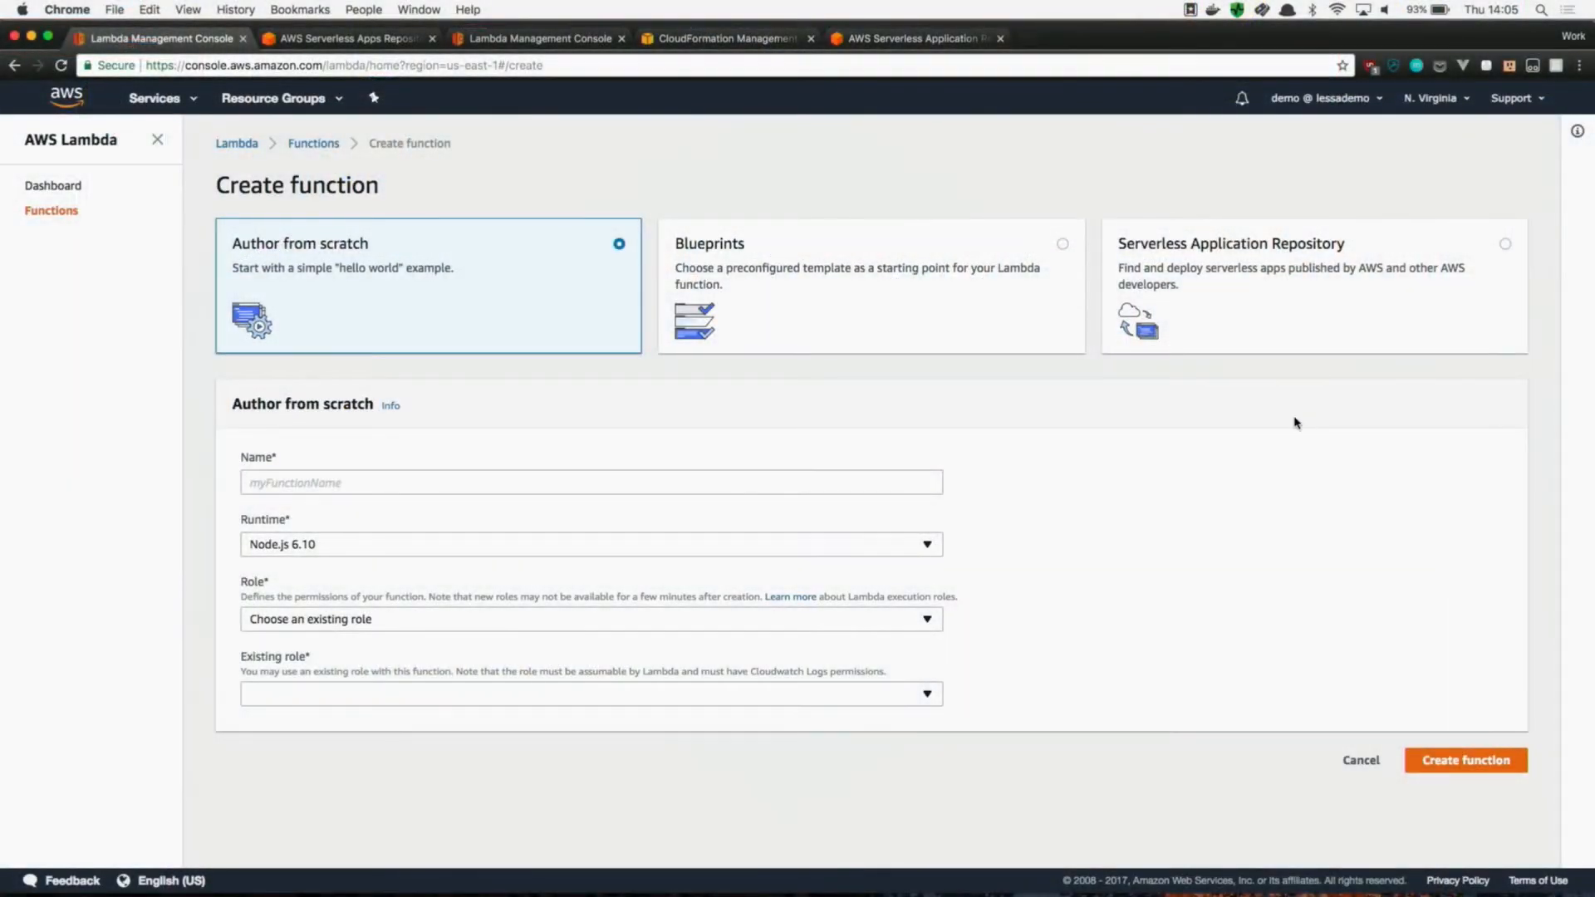
pyautogui.moveTo(1491, 249)
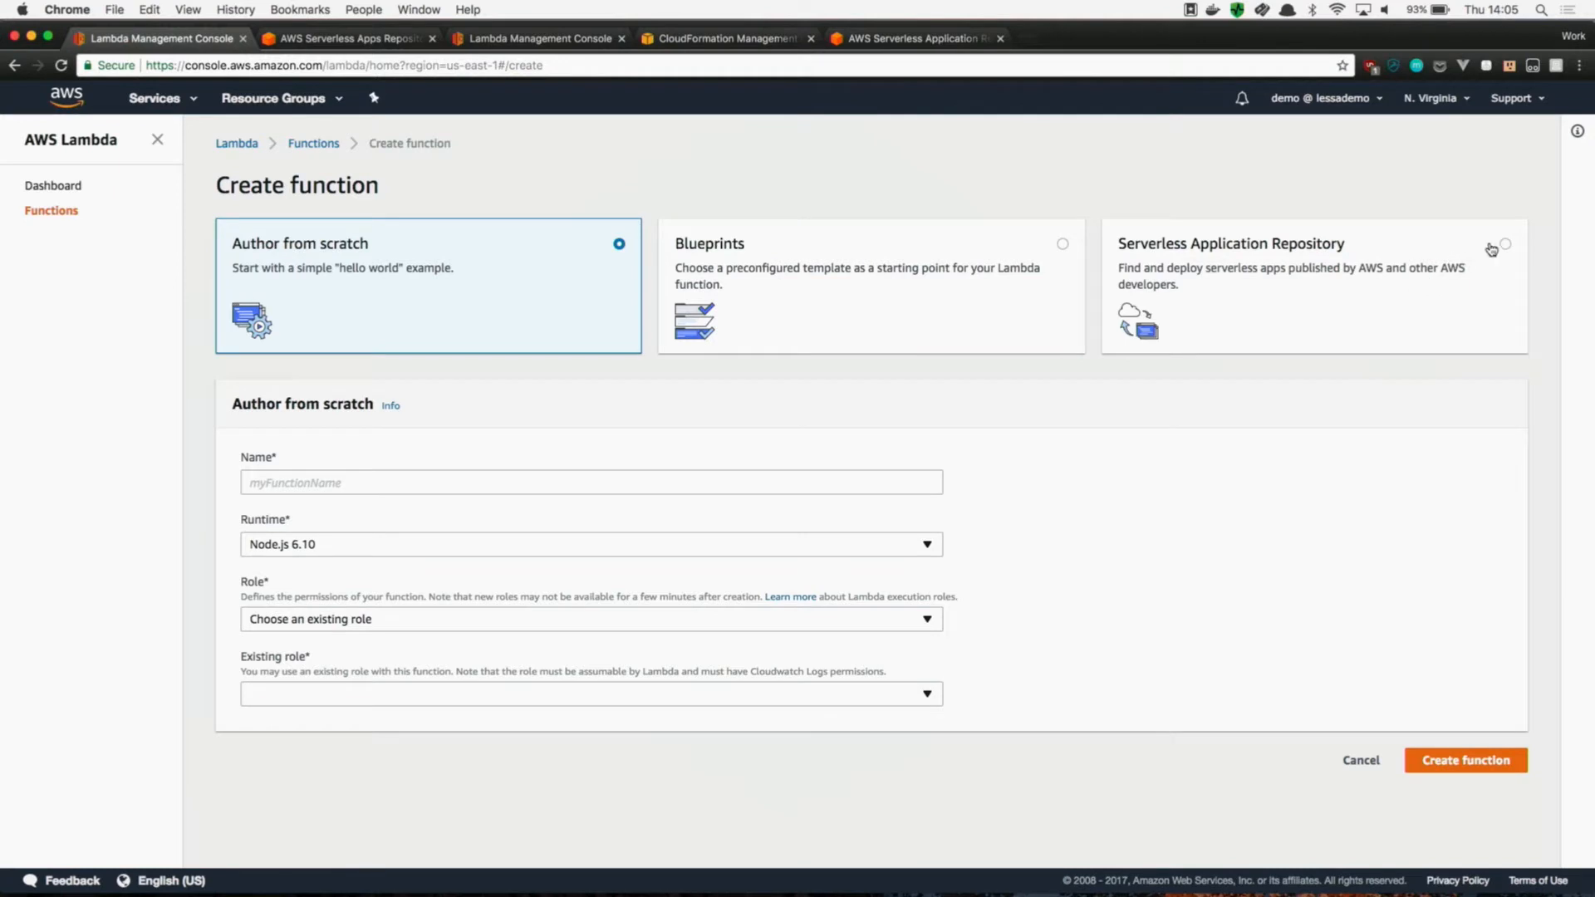
# - Choose Serverless Application Repository and browse the published apps matching 'kinesis'
pyautogui.click(1504, 244)
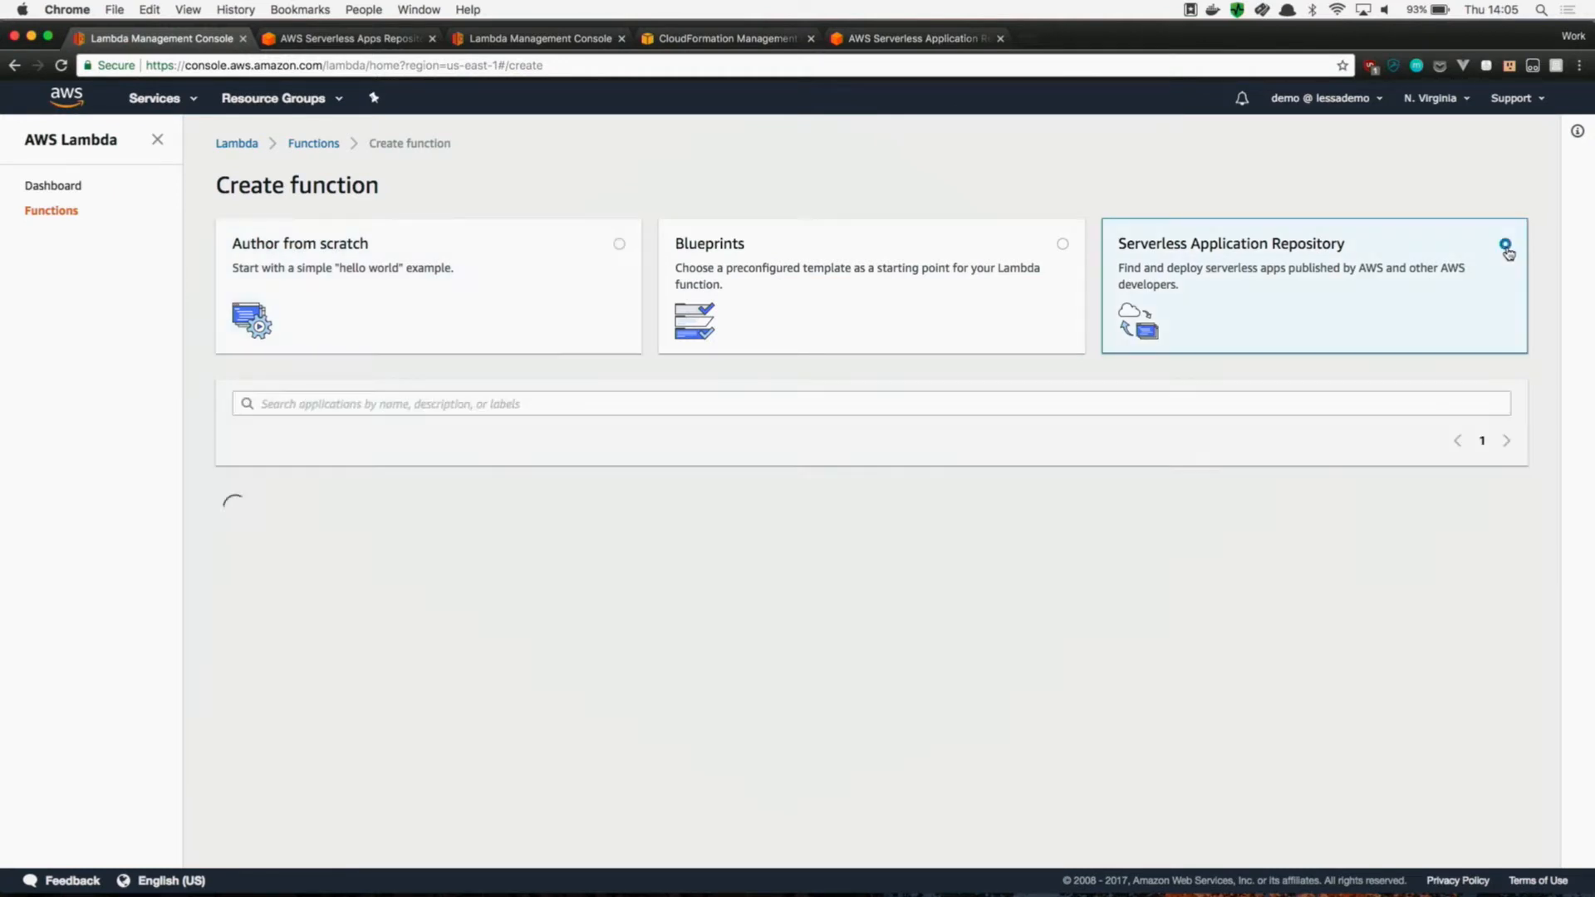
pyautogui.click(705, 402)
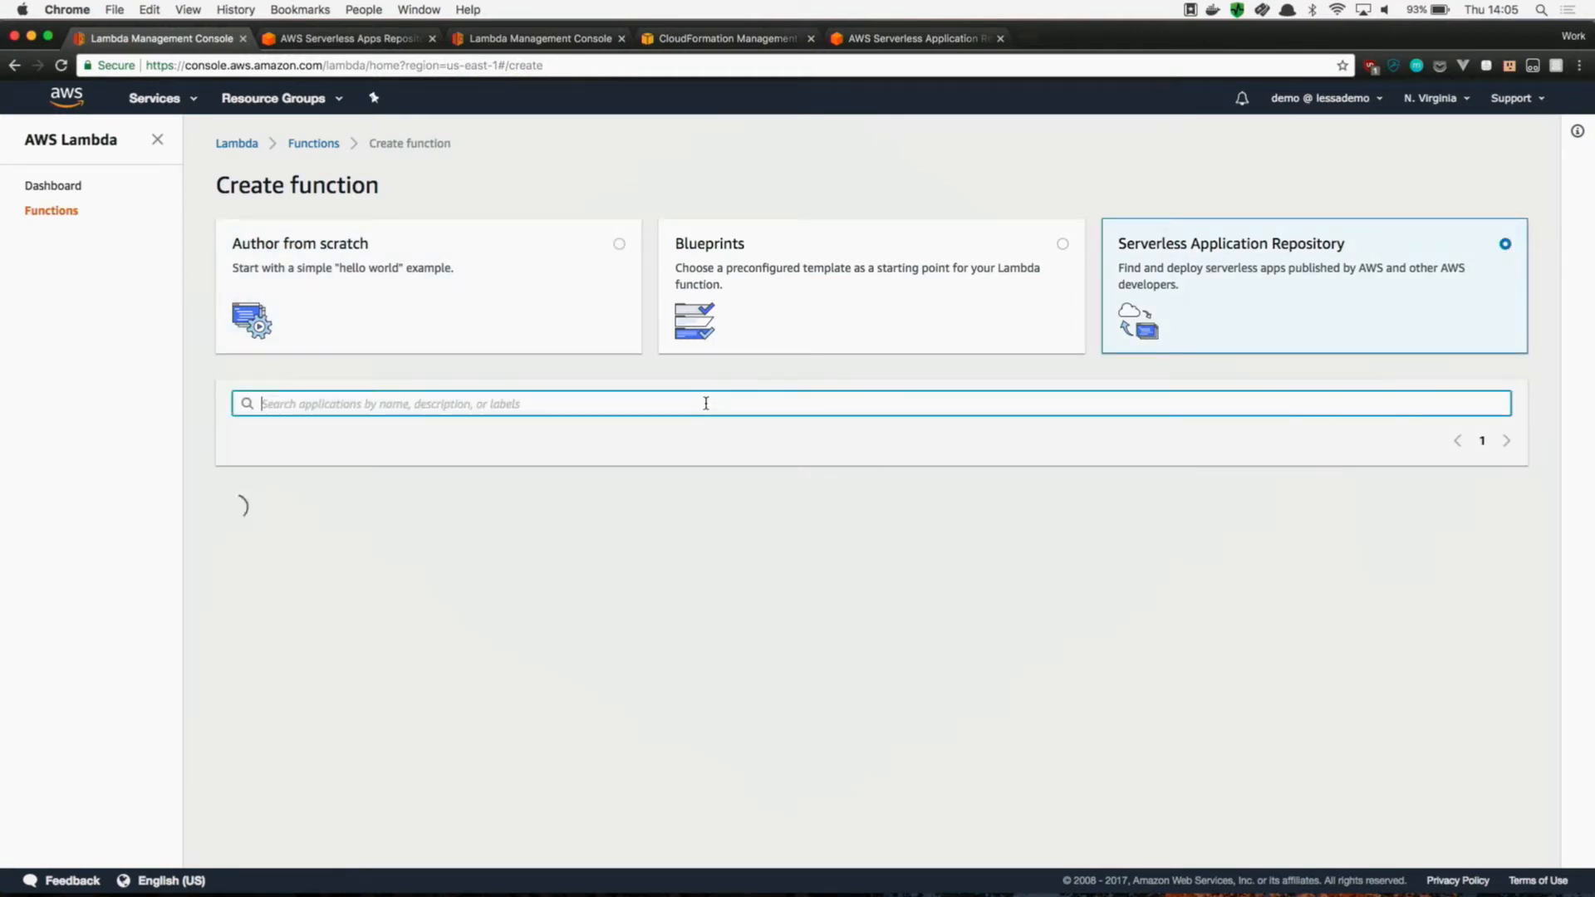
pyautogui.write('kinesis')
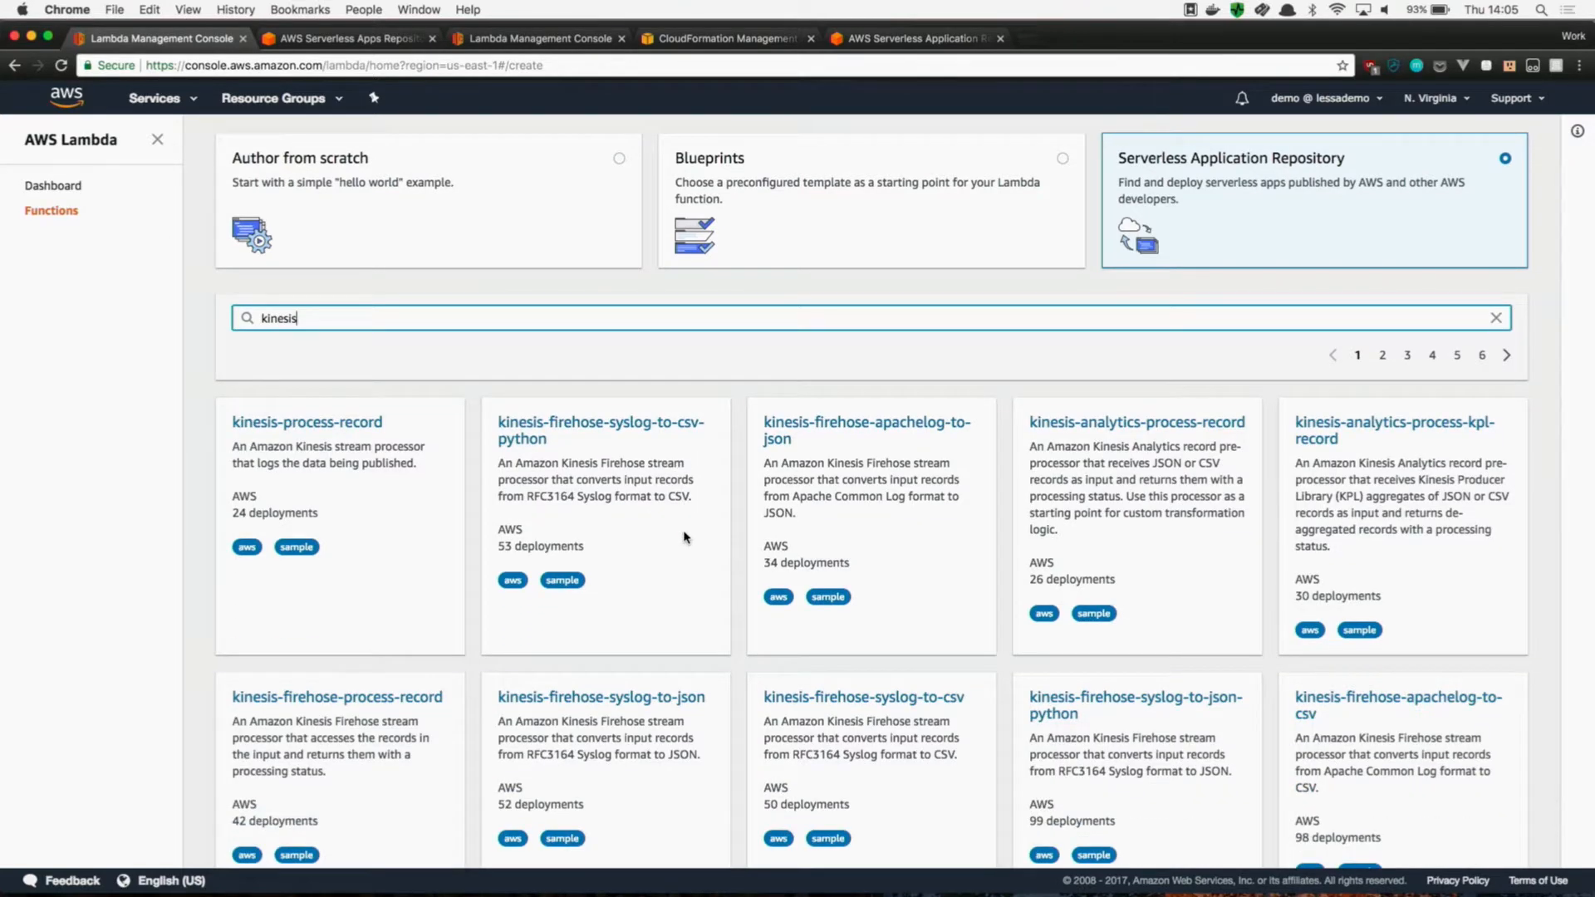
pyautogui.scroll(-3)
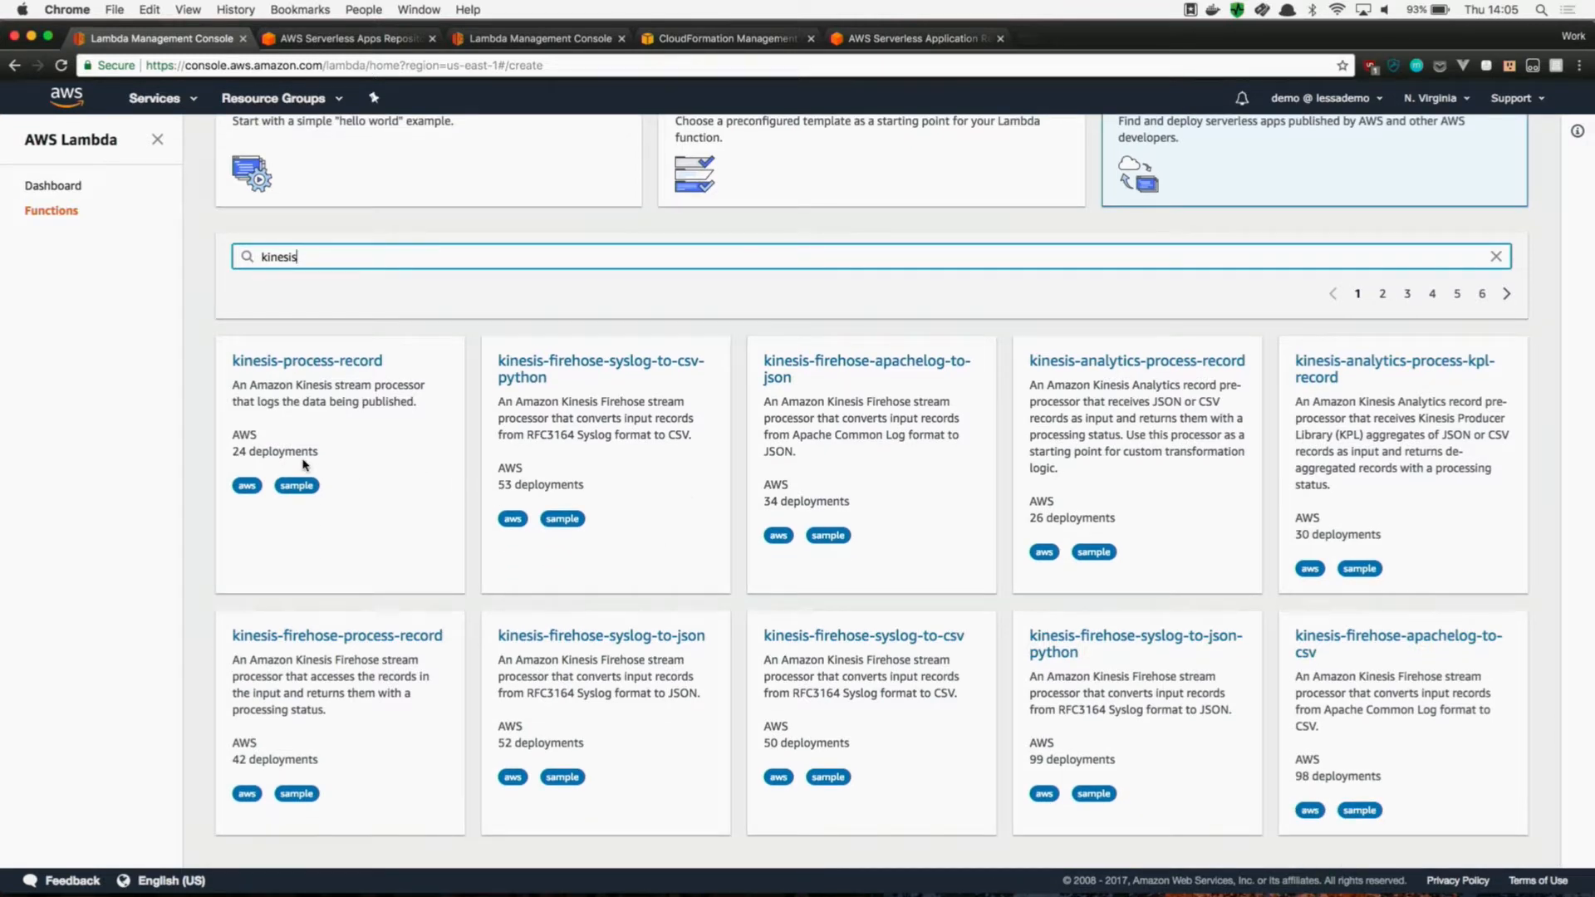
pyautogui.moveTo(338, 377)
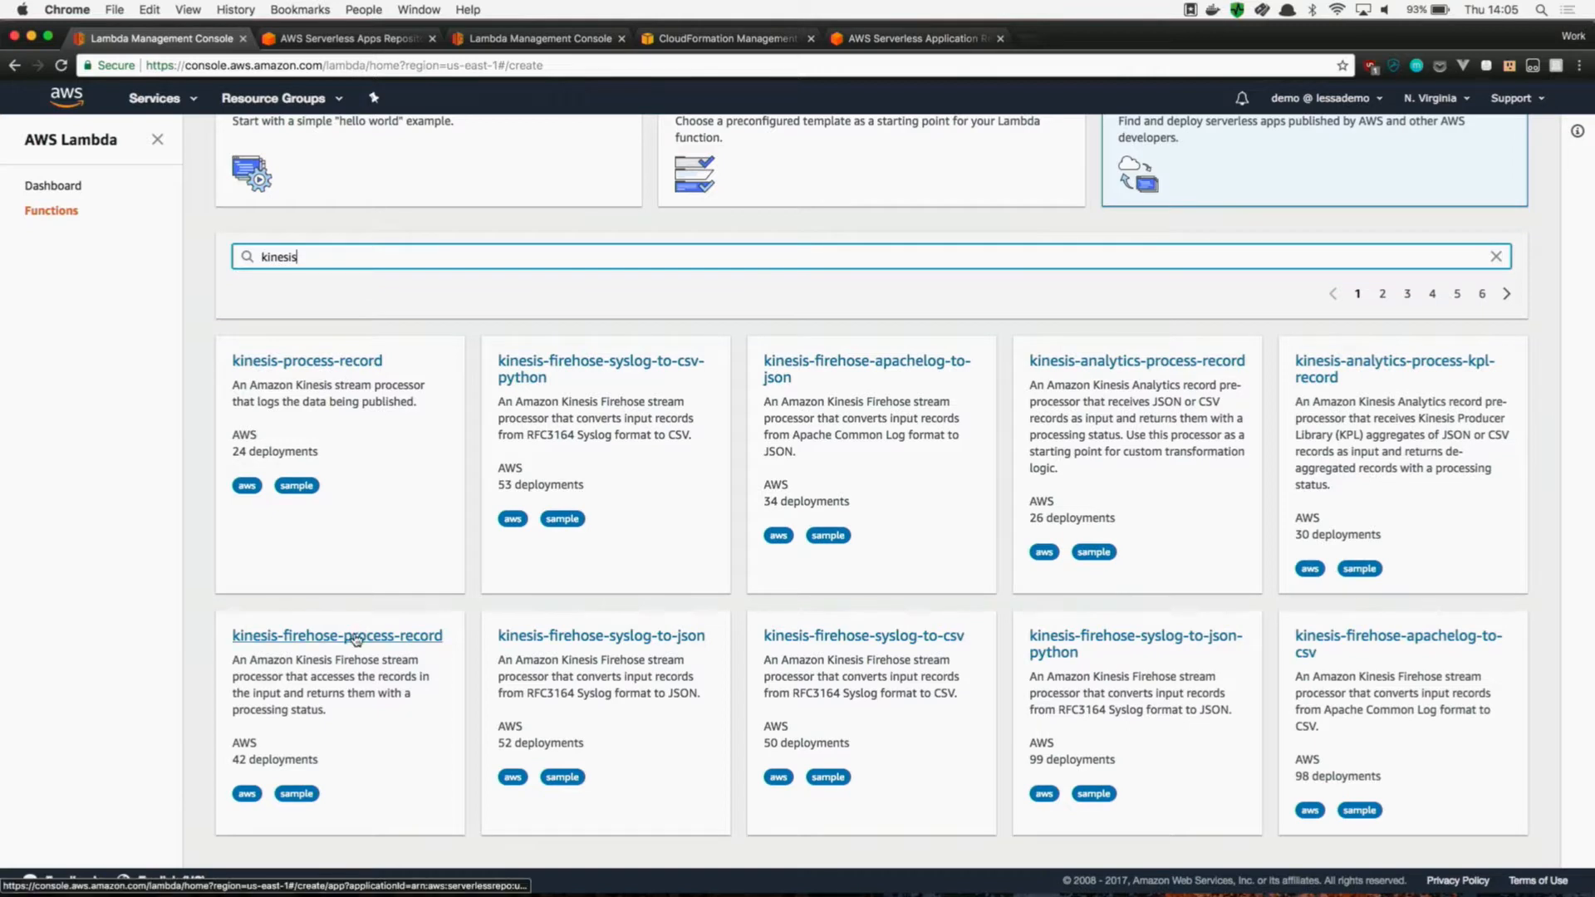
# - Open the kinesis-firehose-syslog-to-csv-python app and enter 'hooman' as TableNameParameter
pyautogui.click(600, 368)
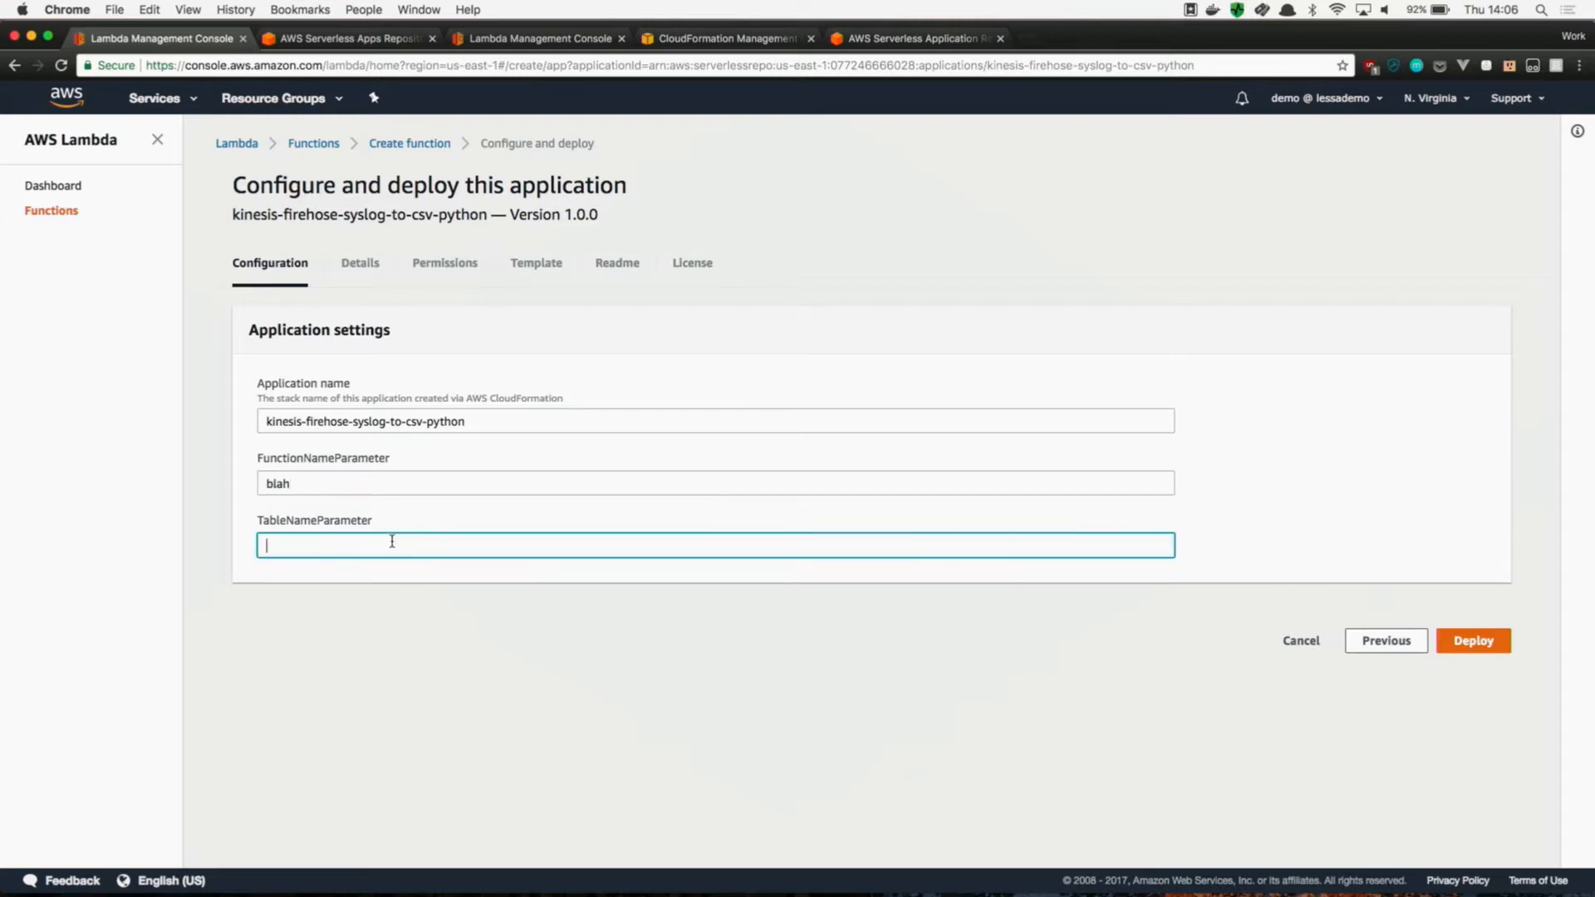
pyautogui.write('ho')
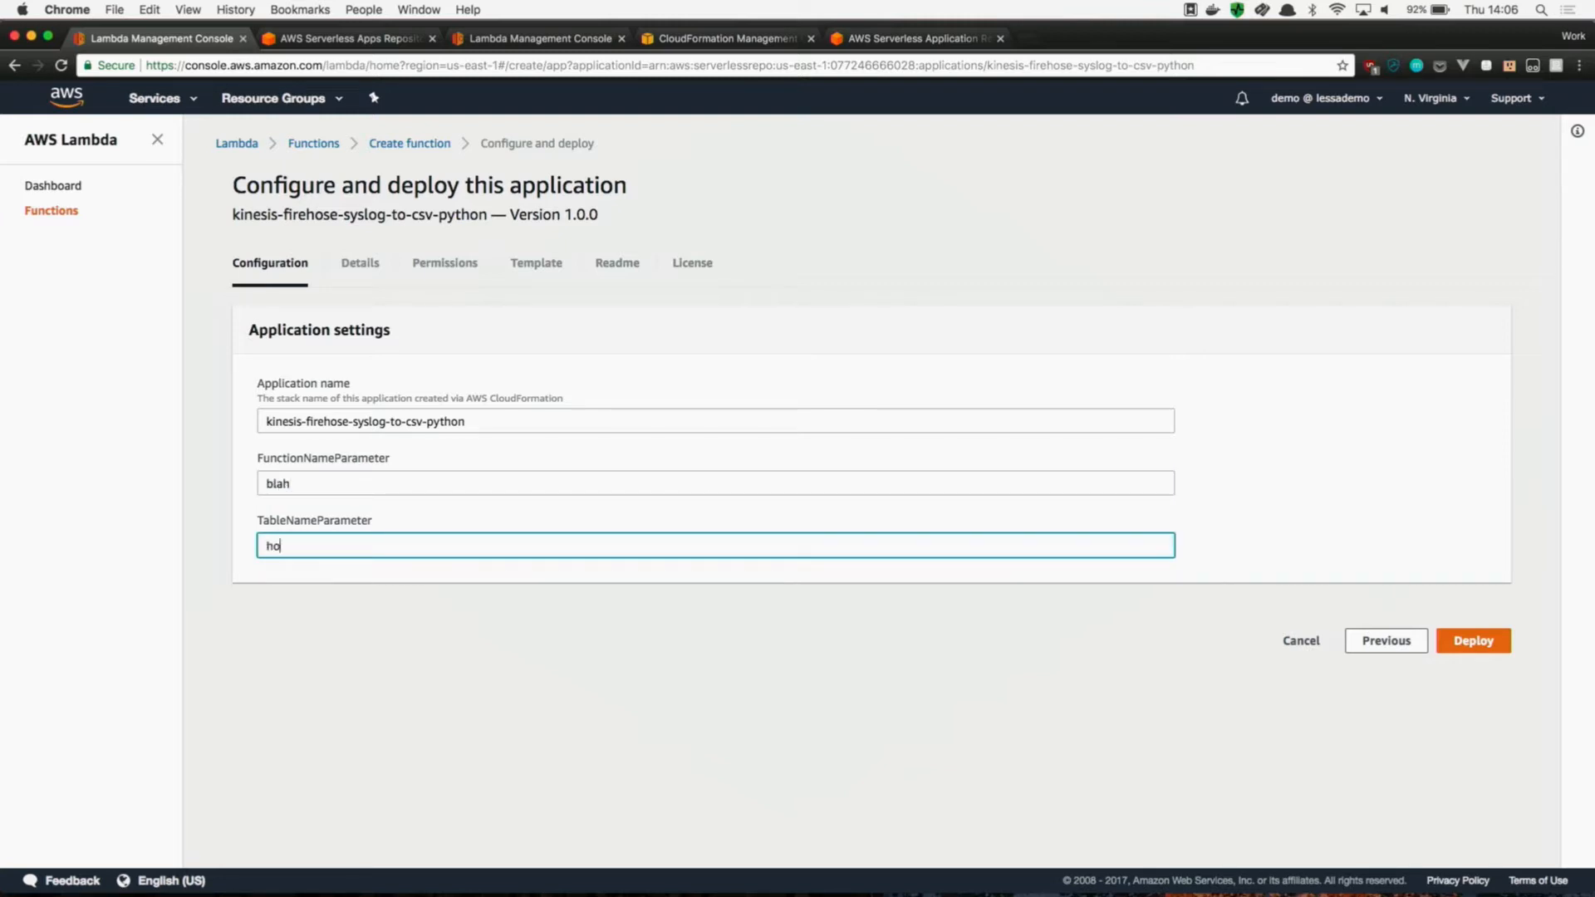
pyautogui.write('oman')
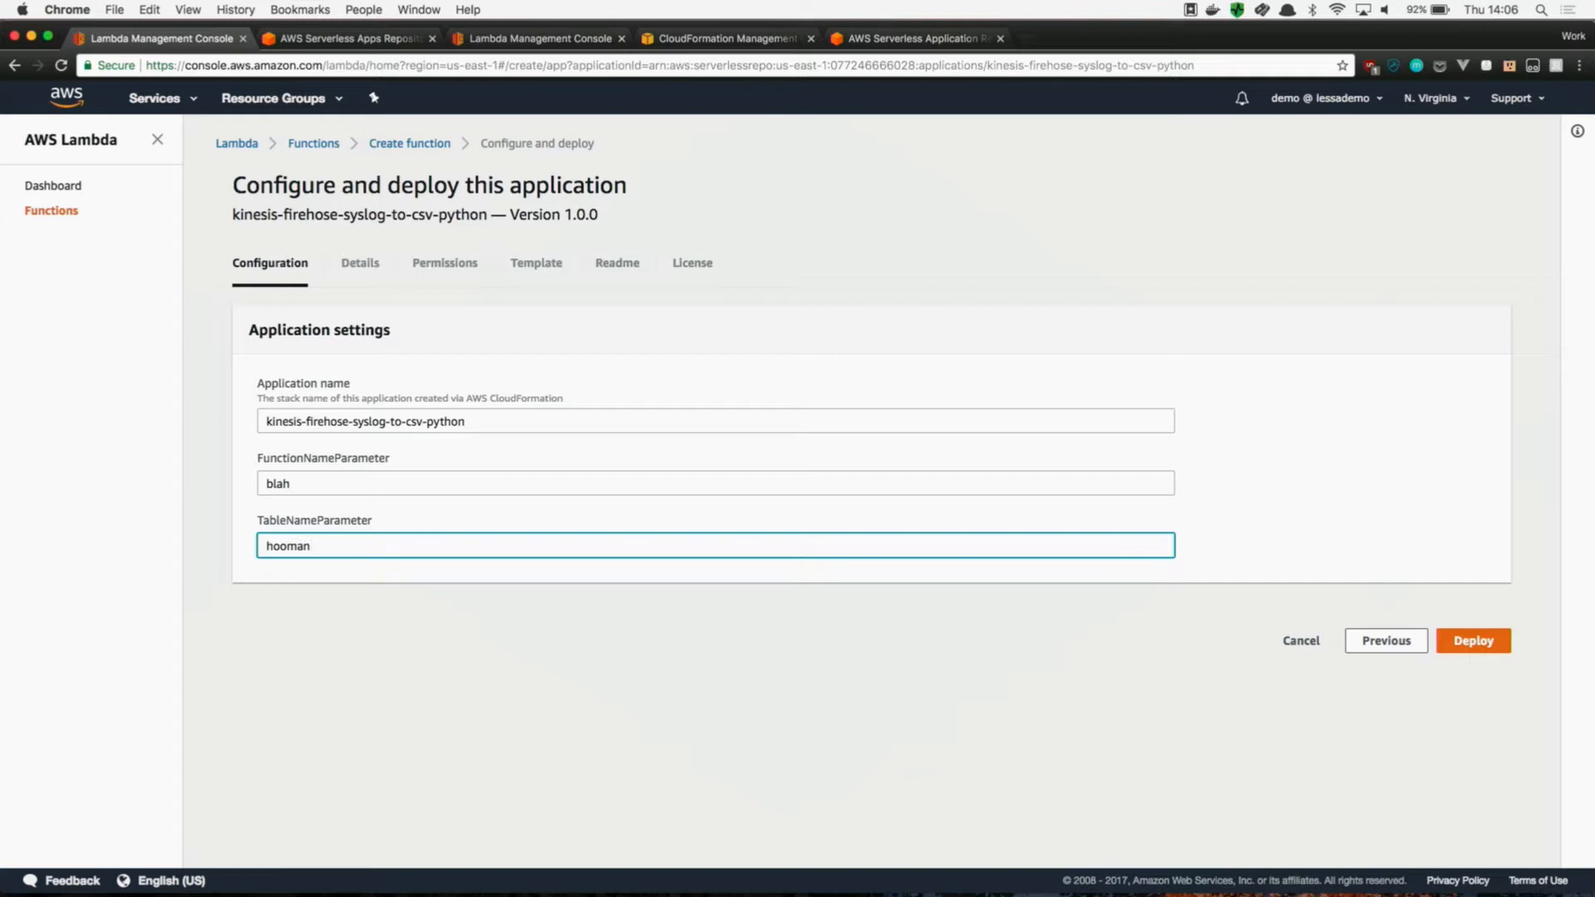
# - Inspect the app's Details, Permissions and Template tabs before deploying
pyautogui.click(359, 262)
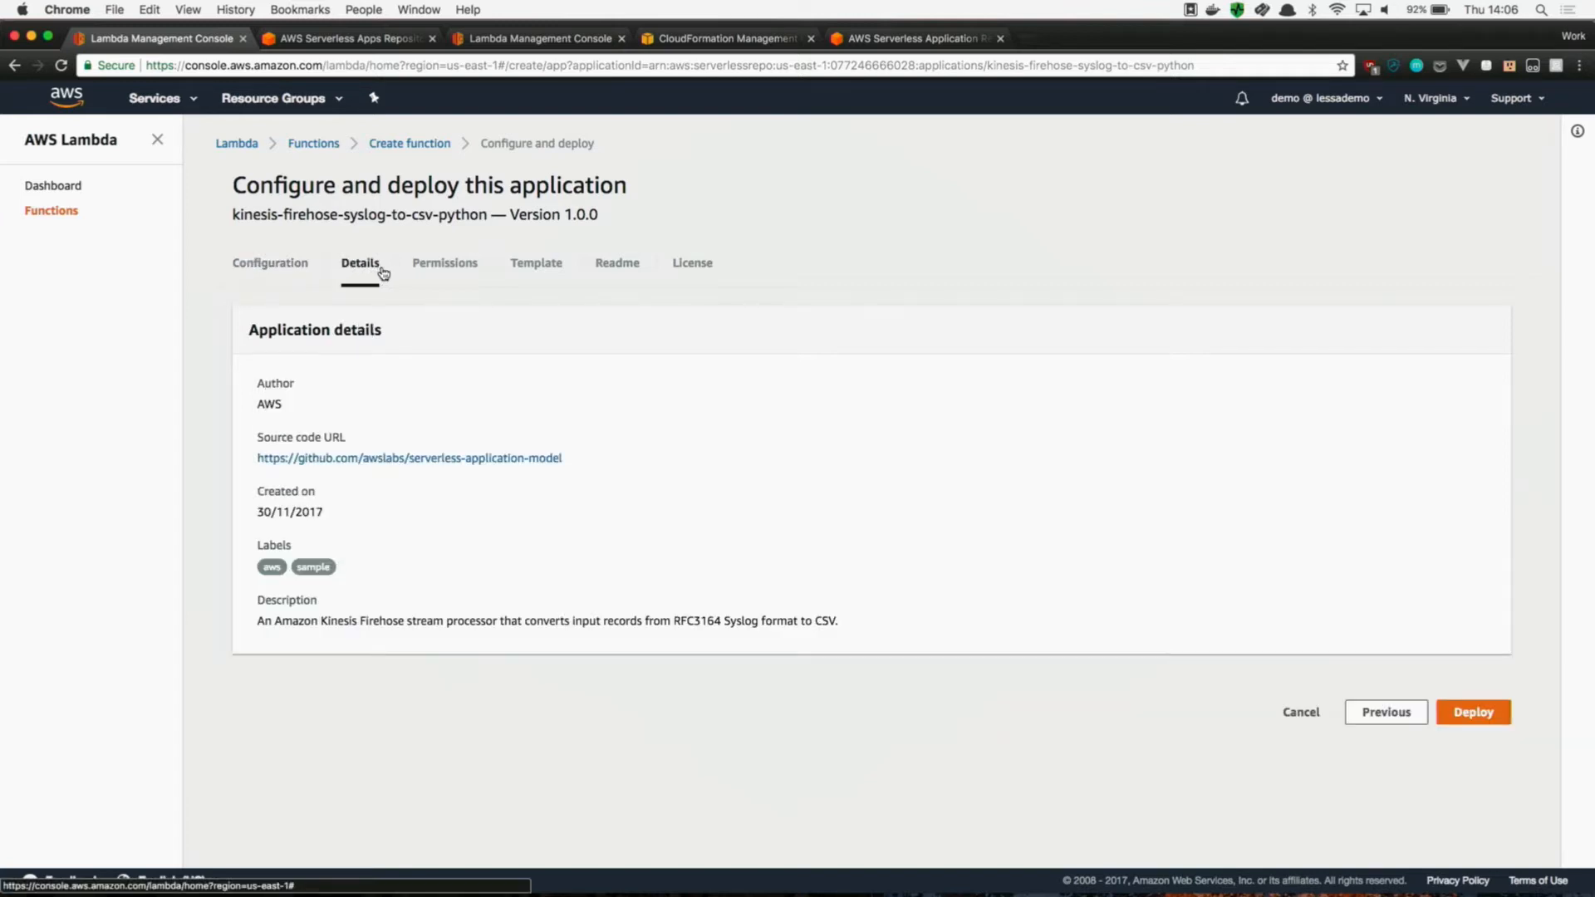
pyautogui.moveTo(444, 262)
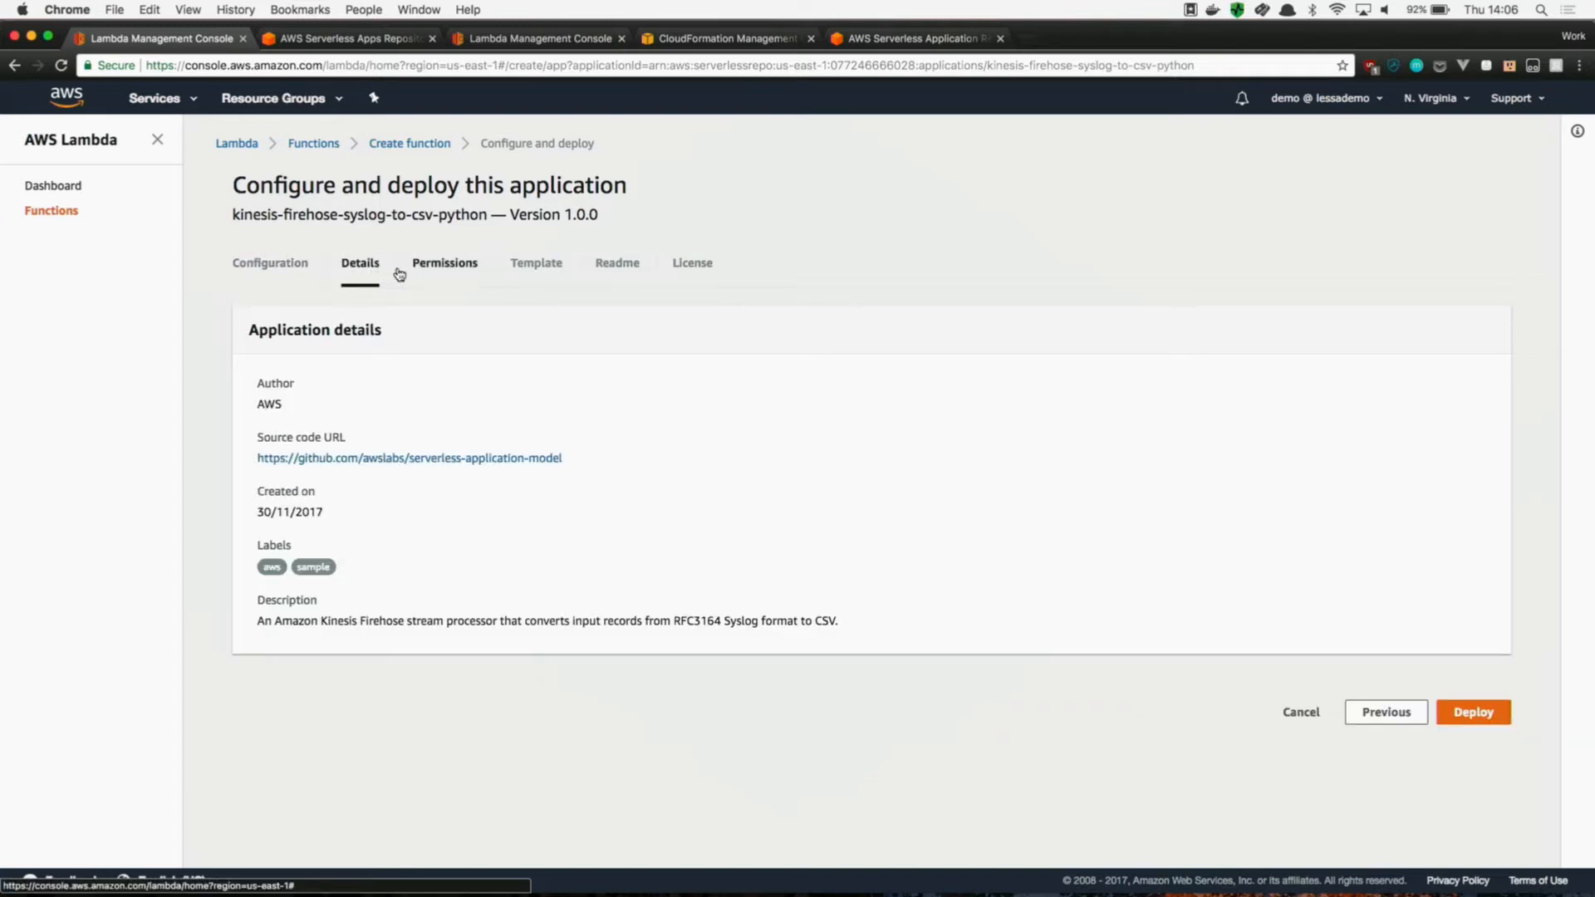
pyautogui.moveTo(395, 386)
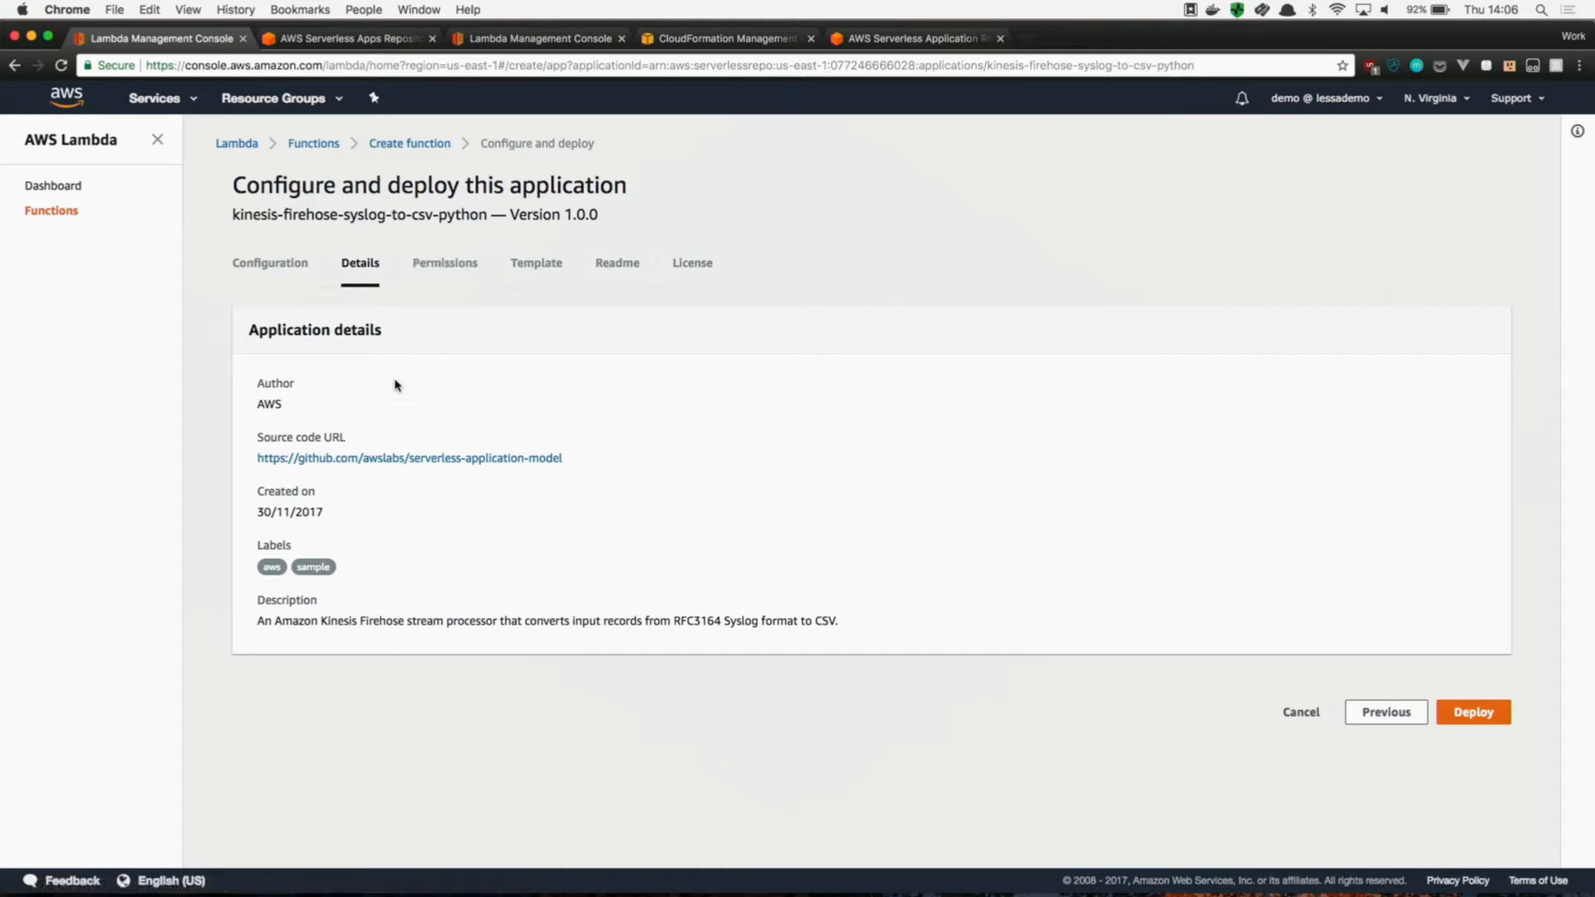
pyautogui.moveTo(447, 371)
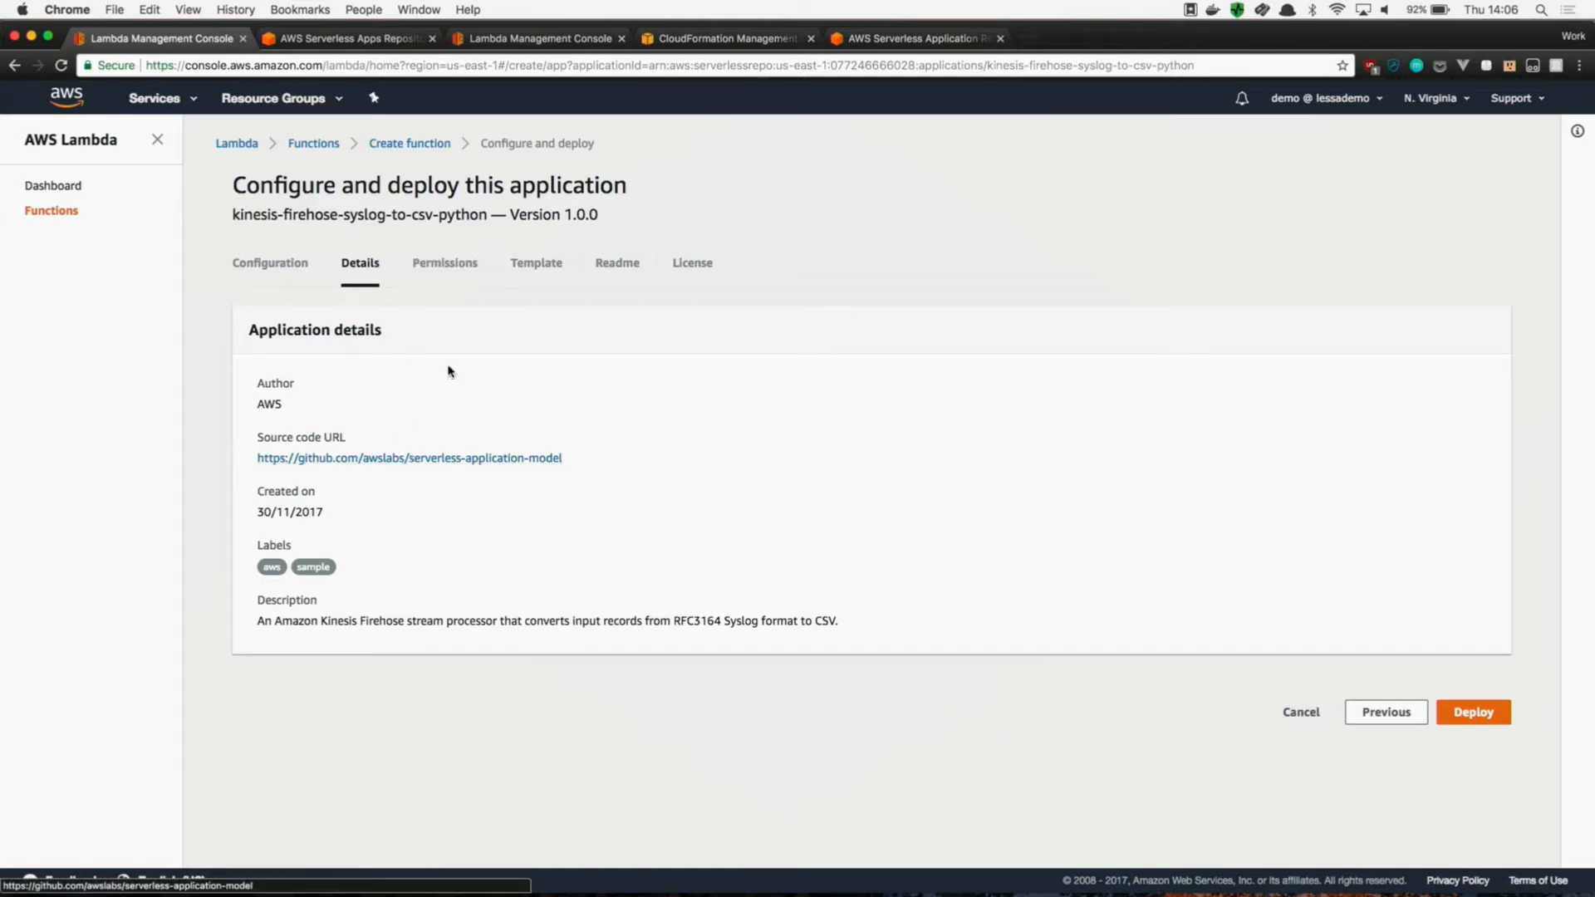
pyautogui.moveTo(425, 368)
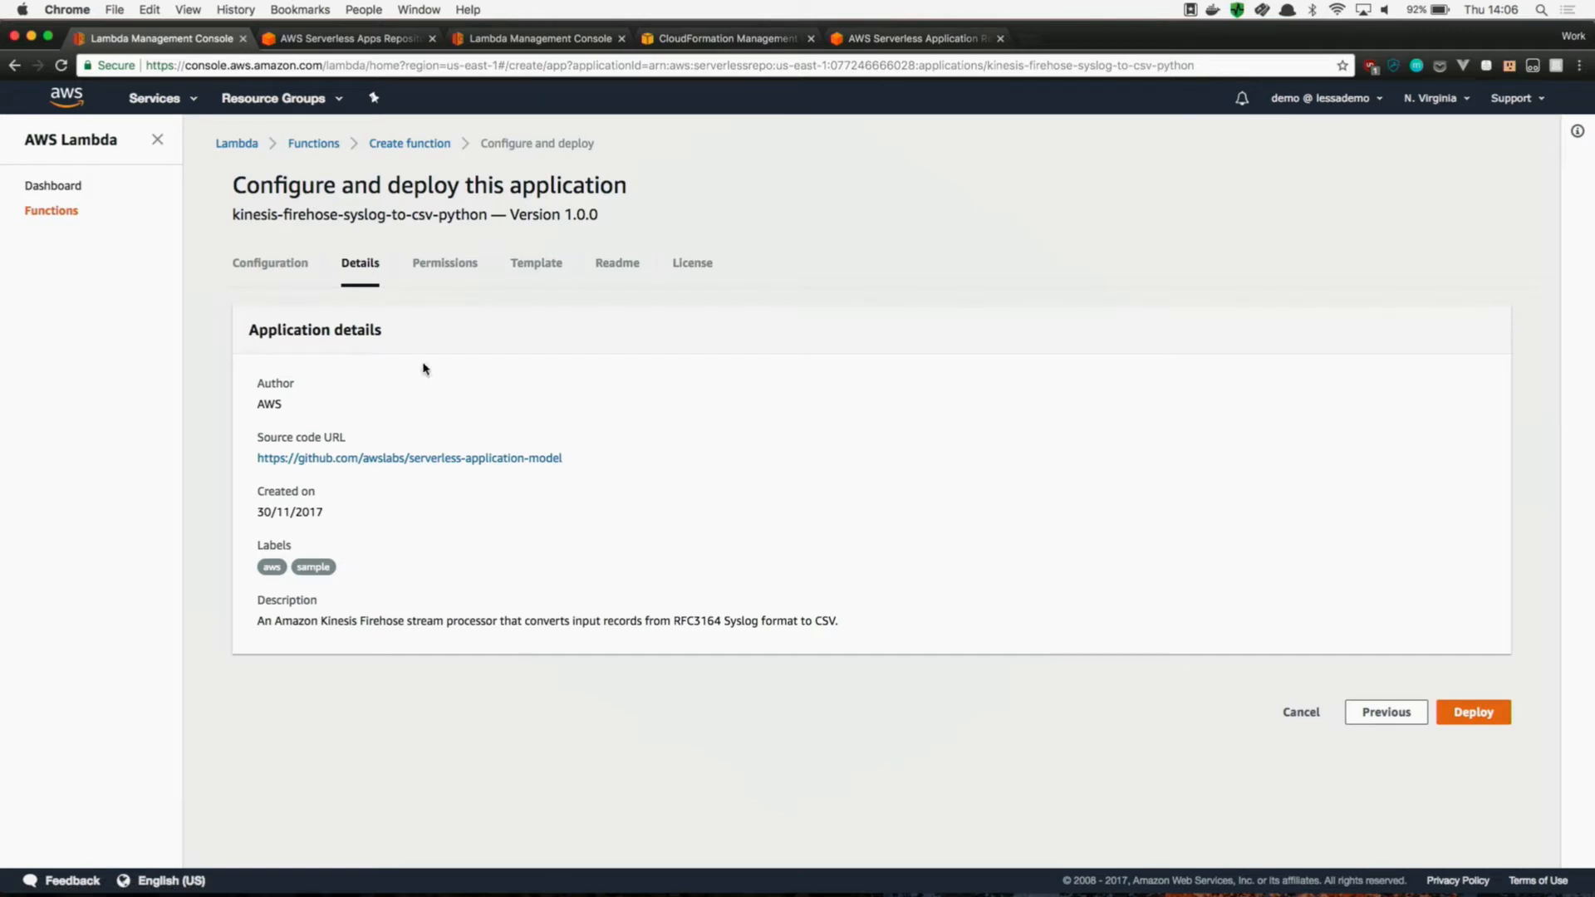
pyautogui.click(445, 263)
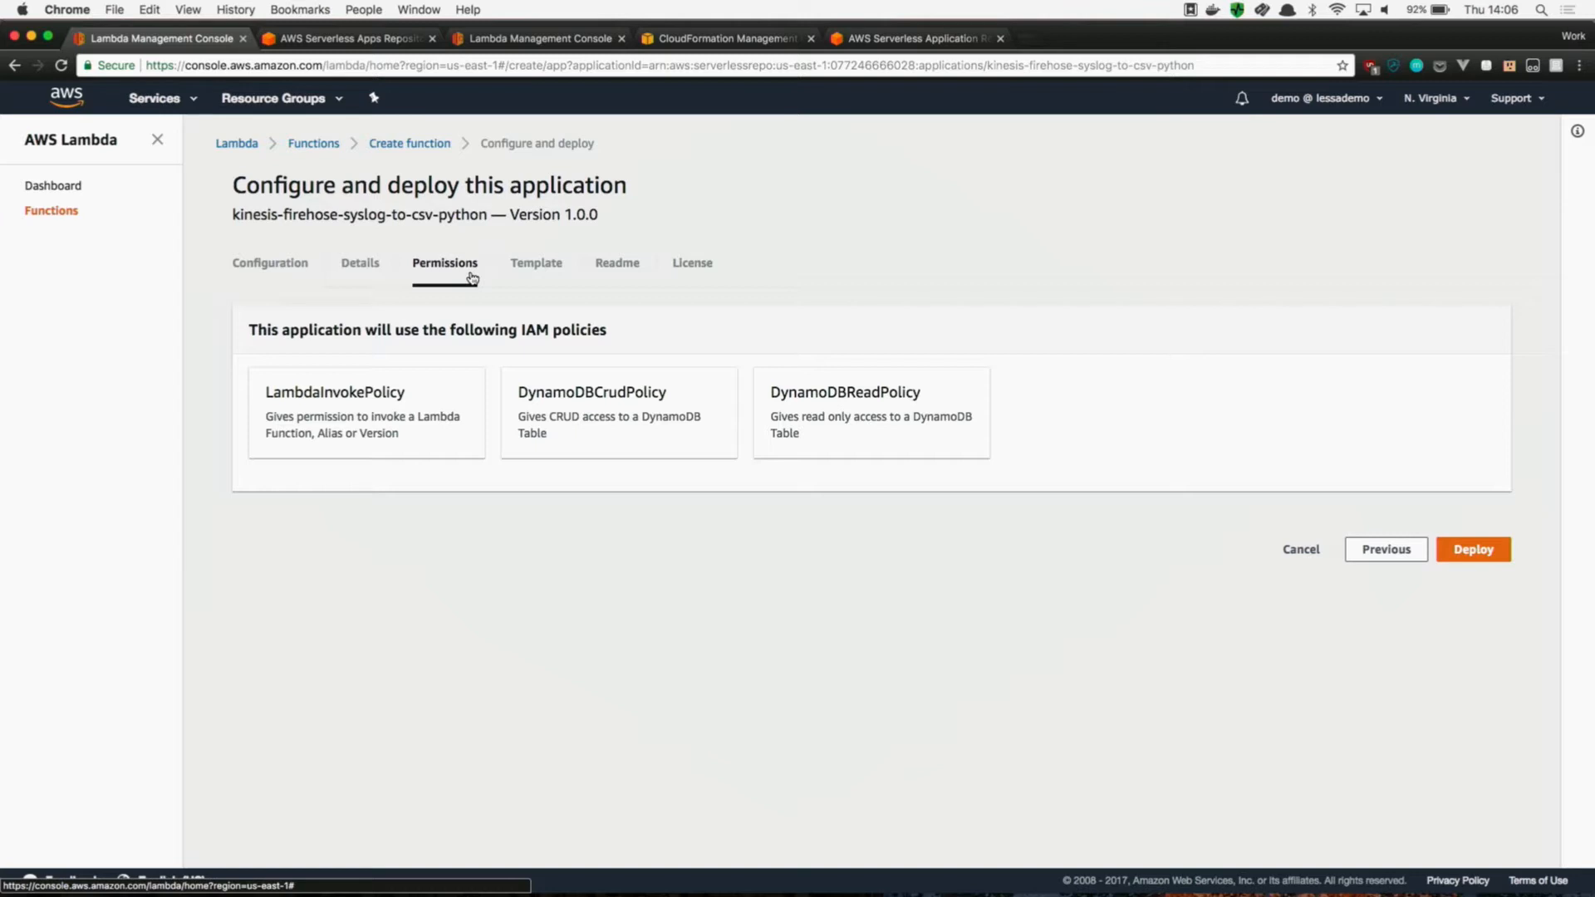
pyautogui.moveTo(536, 262)
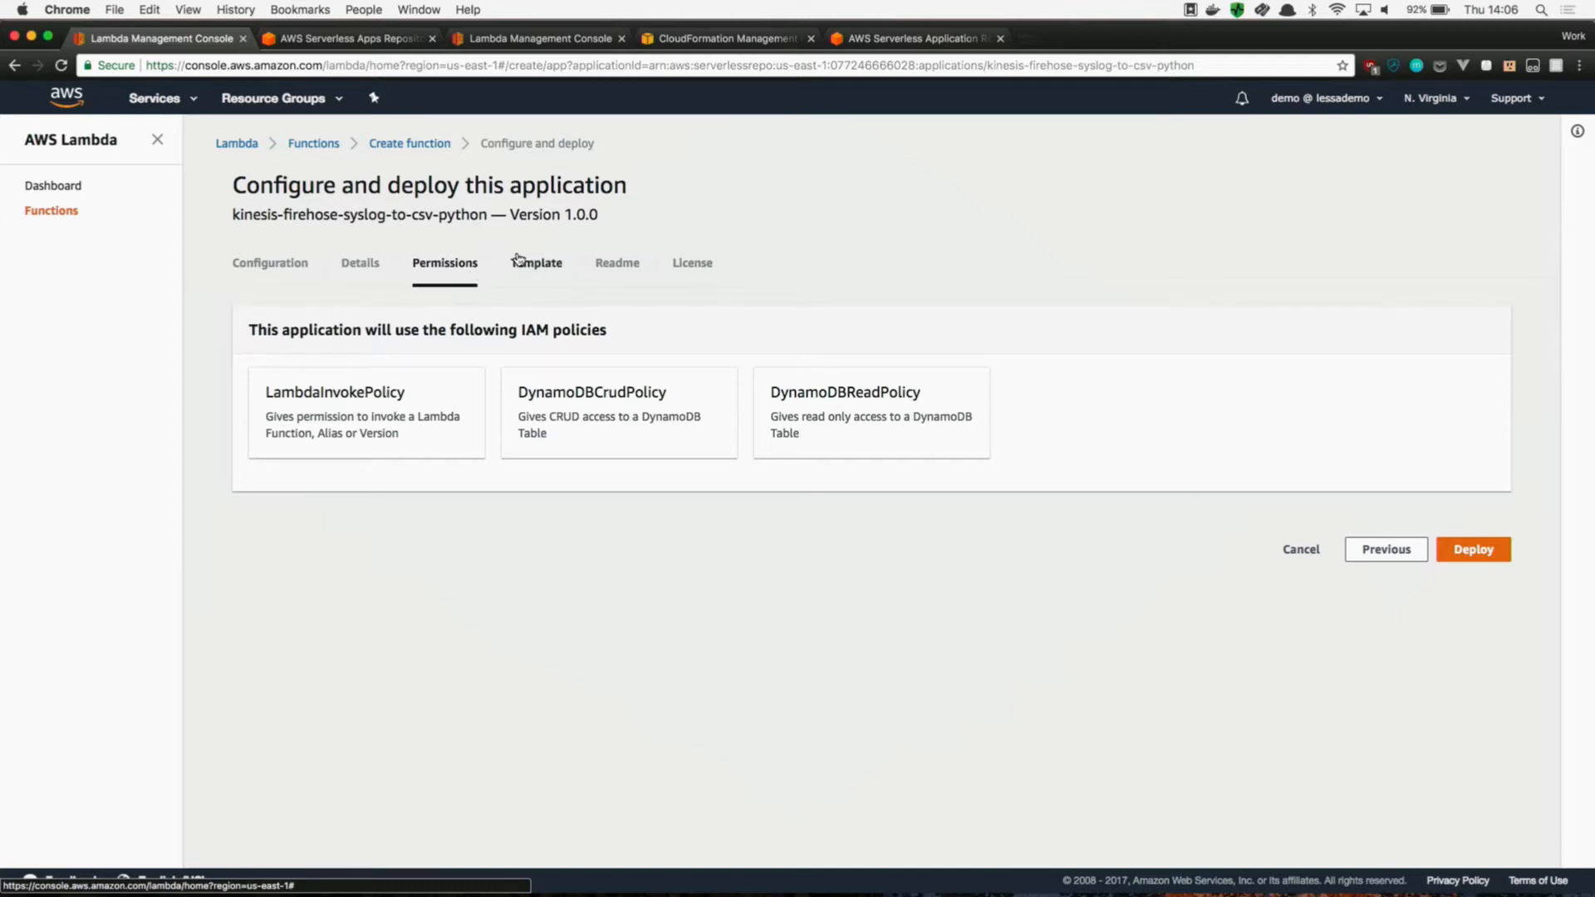
pyautogui.click(536, 263)
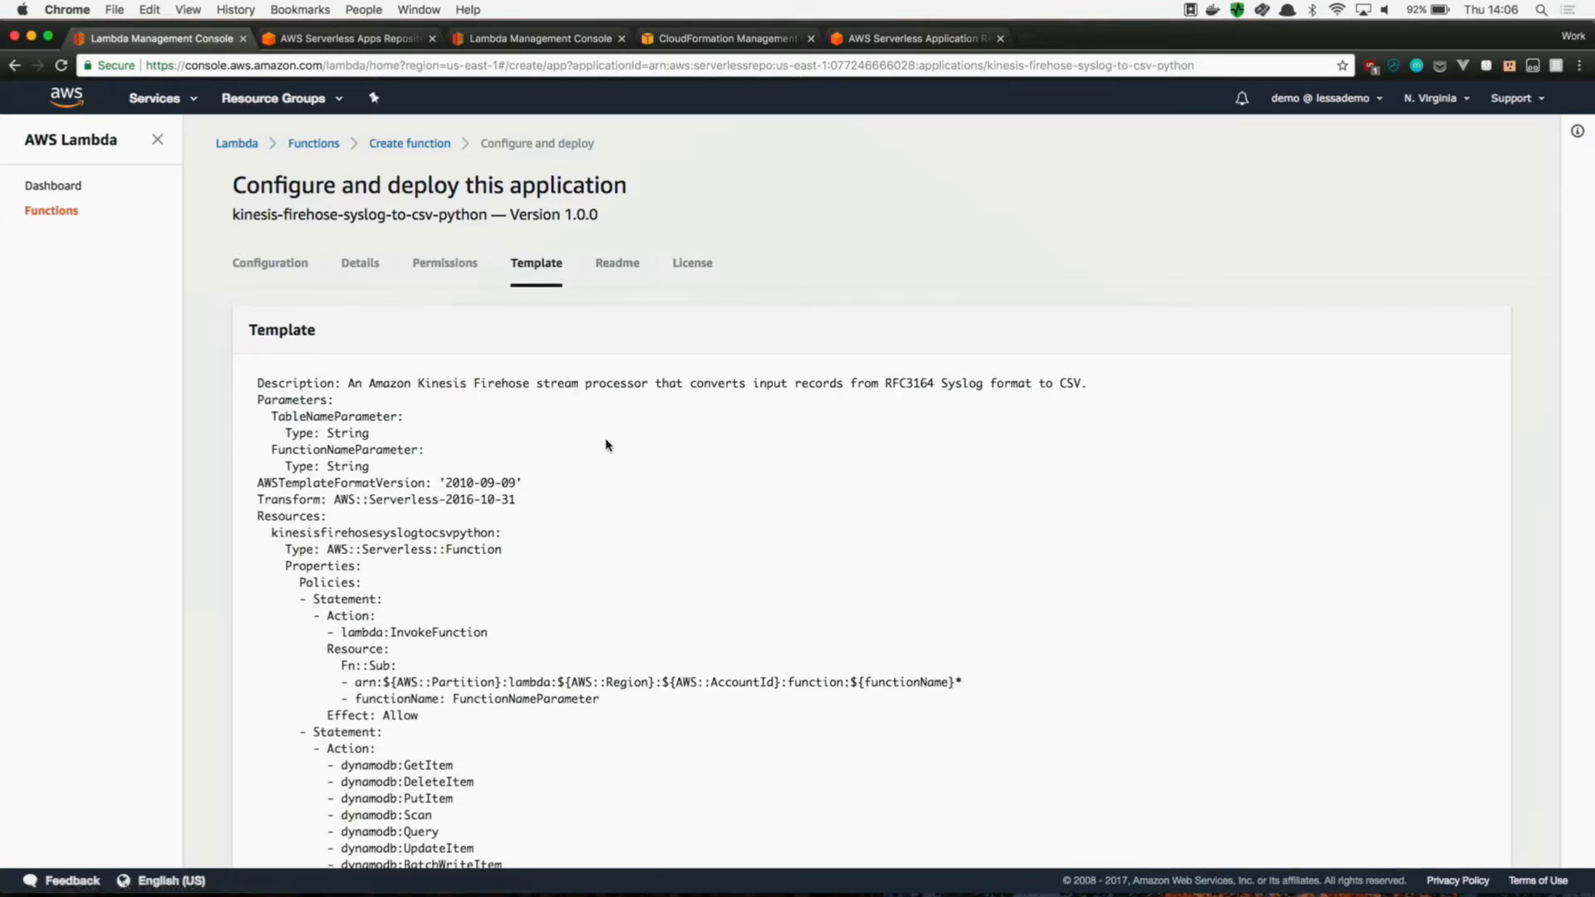
pyautogui.click(617, 263)
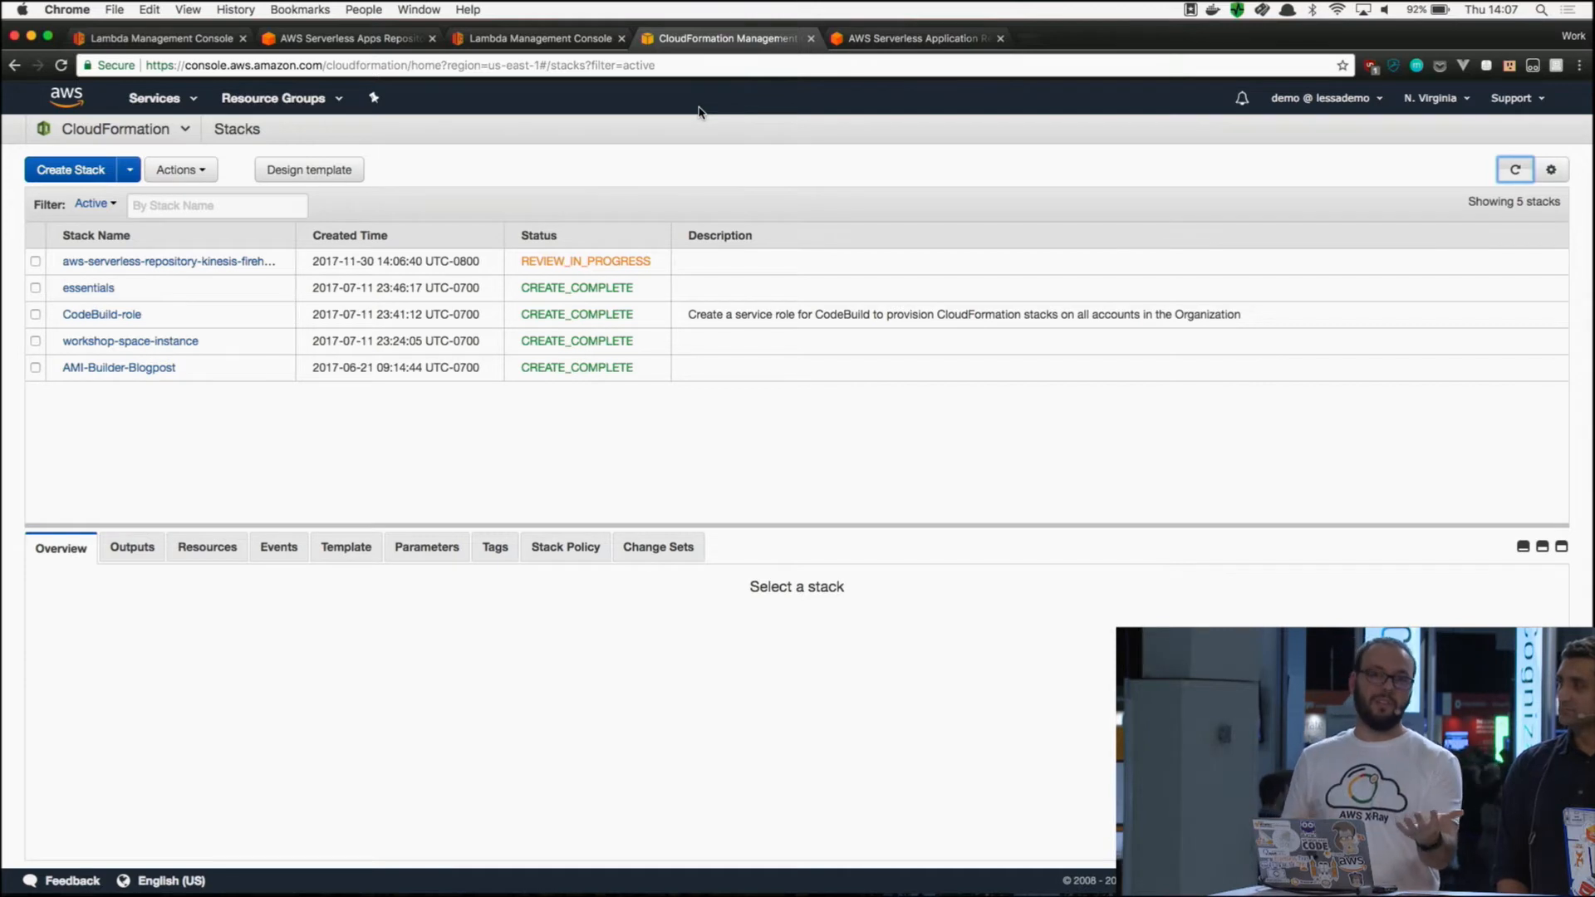
# - Enter application name 'hooman-cat' and author 'Heitor Le' on the publish form
pyautogui.click(345, 38)
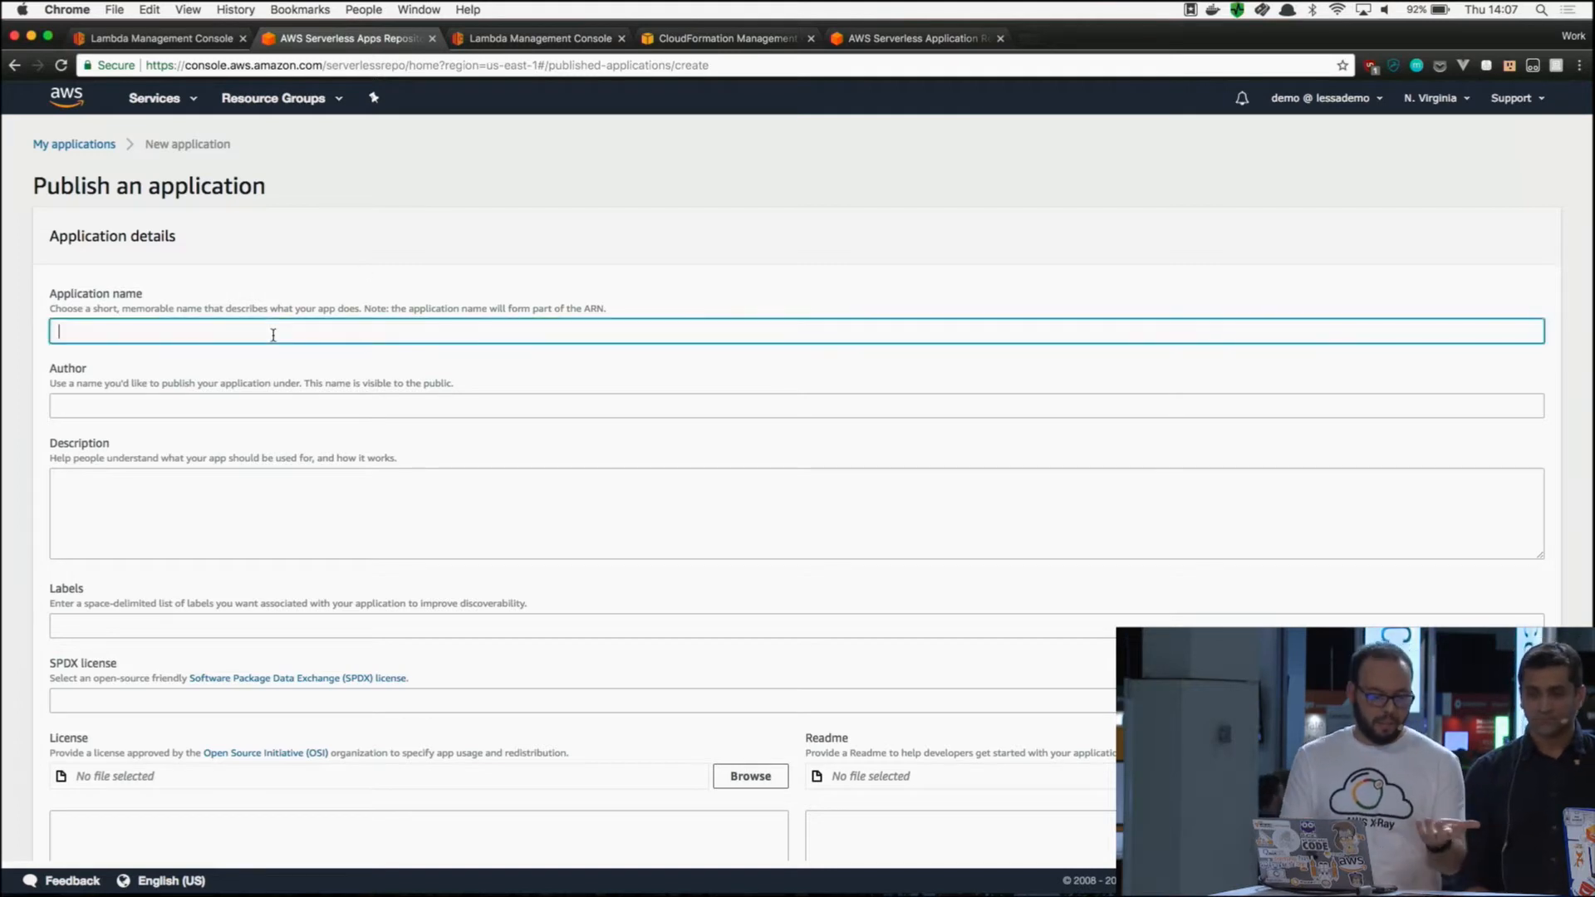
pyautogui.write('hooman-cat')
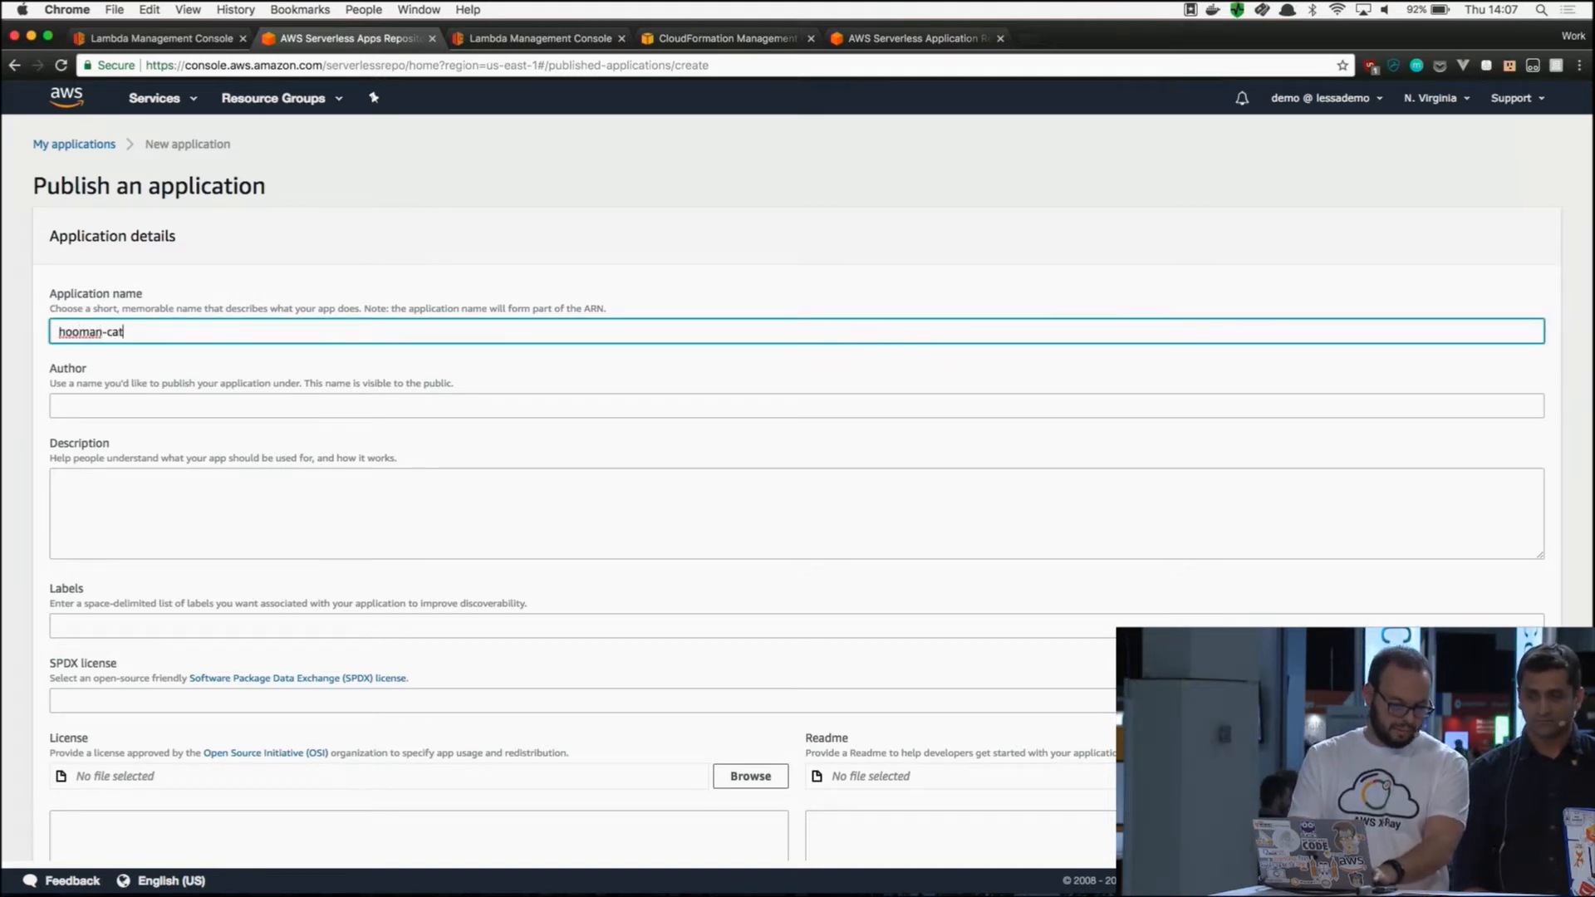
pyautogui.write('Heitor Lessa')
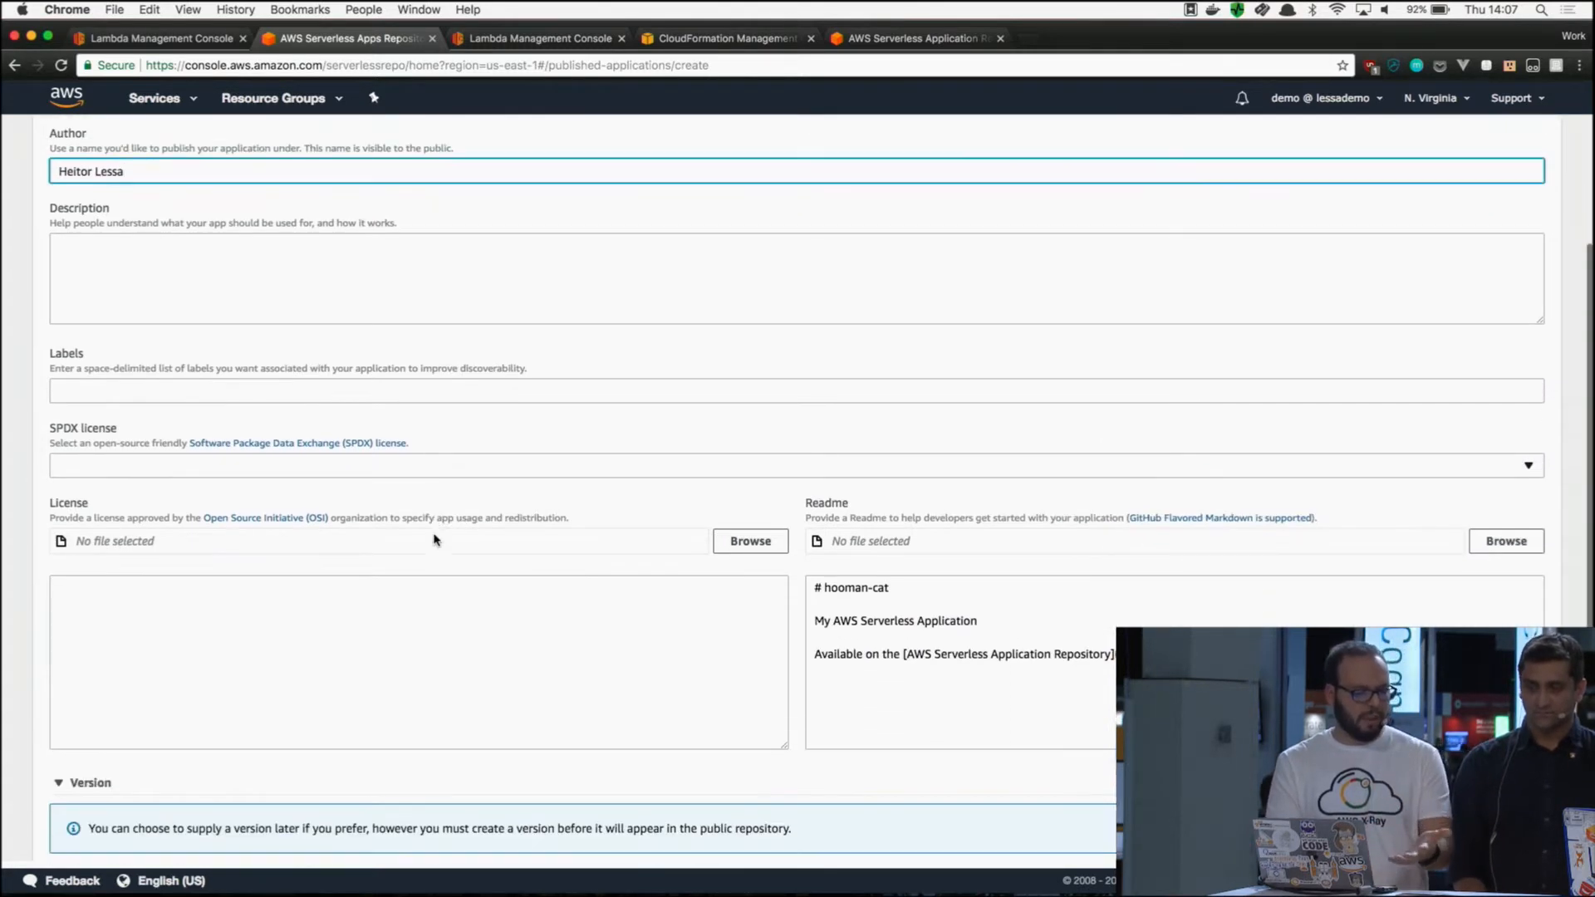
pyautogui.scroll(-3)
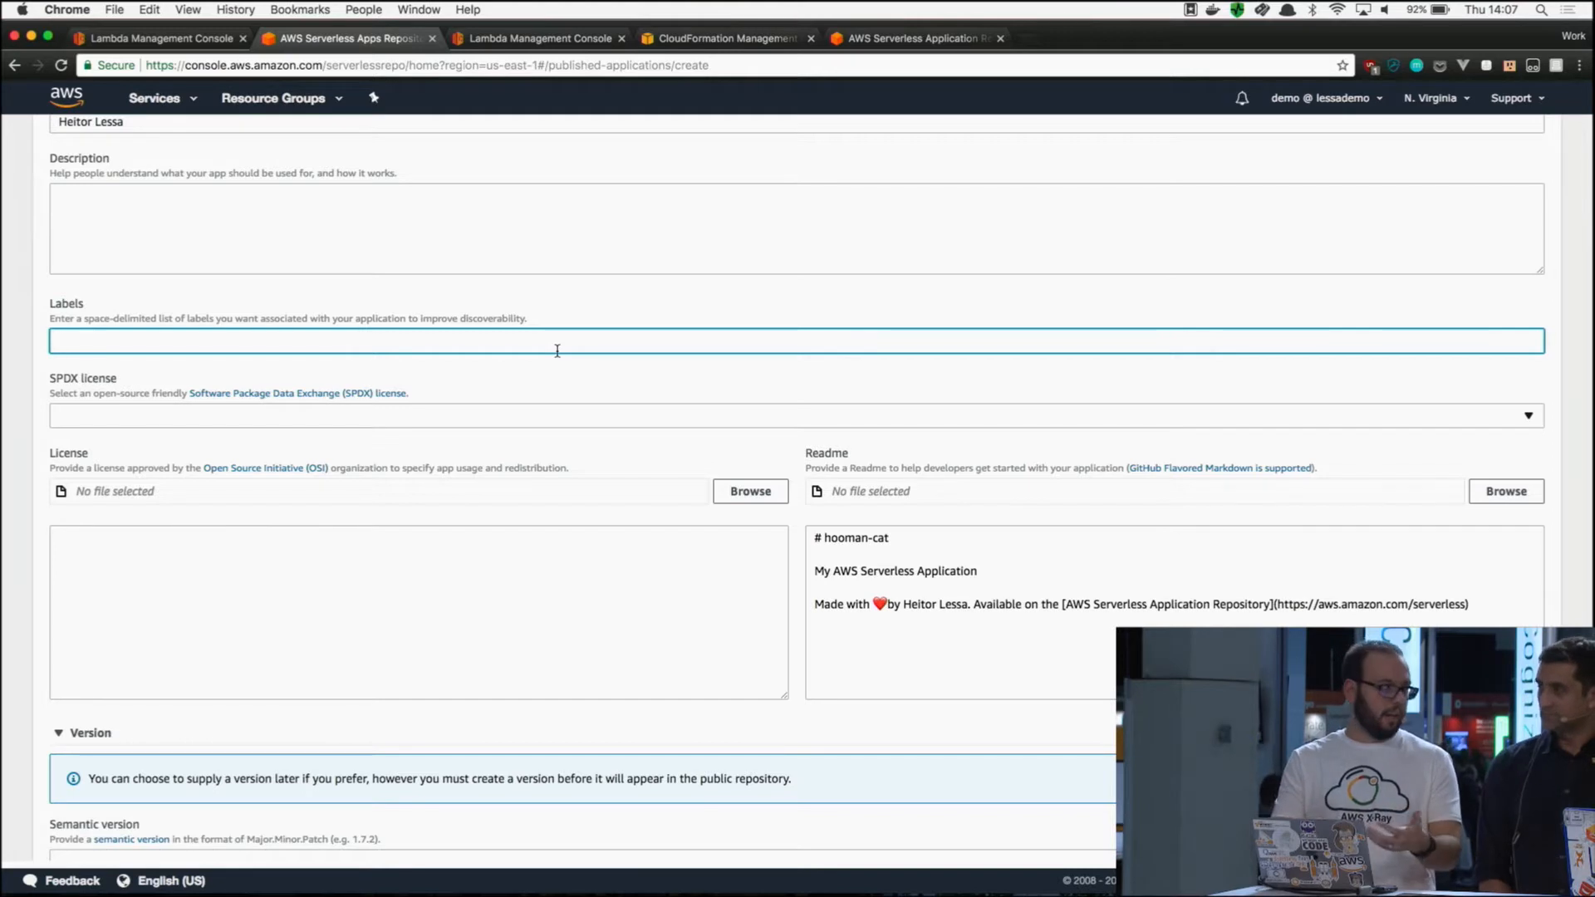
# - Add labels 'microservice python-rocks lambda', then go to the Lambda functions list
pyautogui.write('microserv')
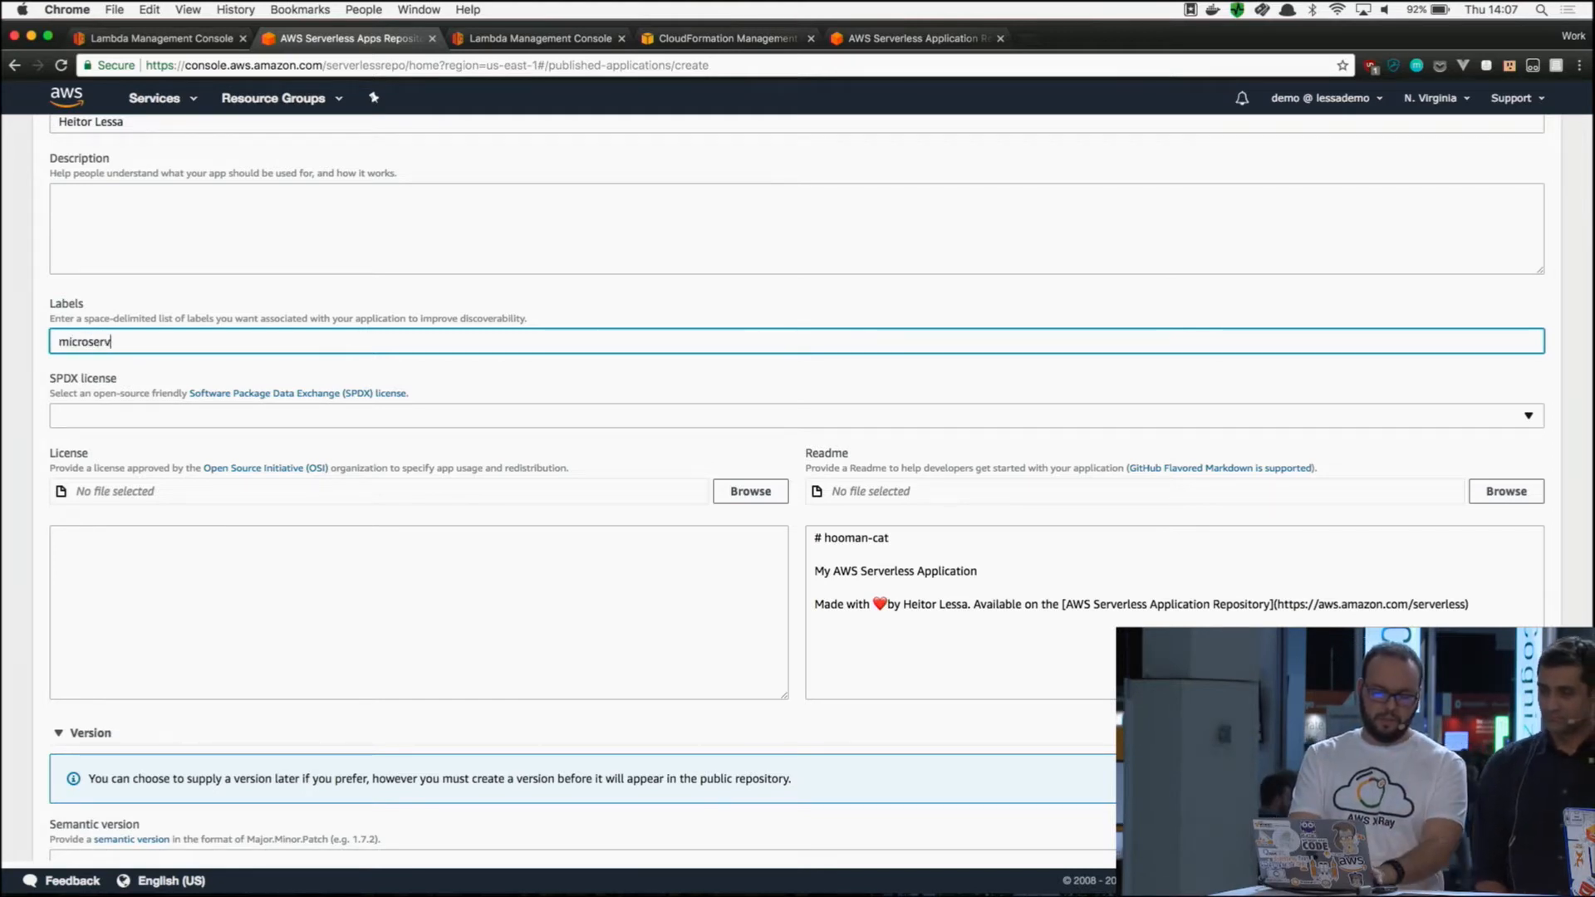
pyautogui.write('ice python-rocks')
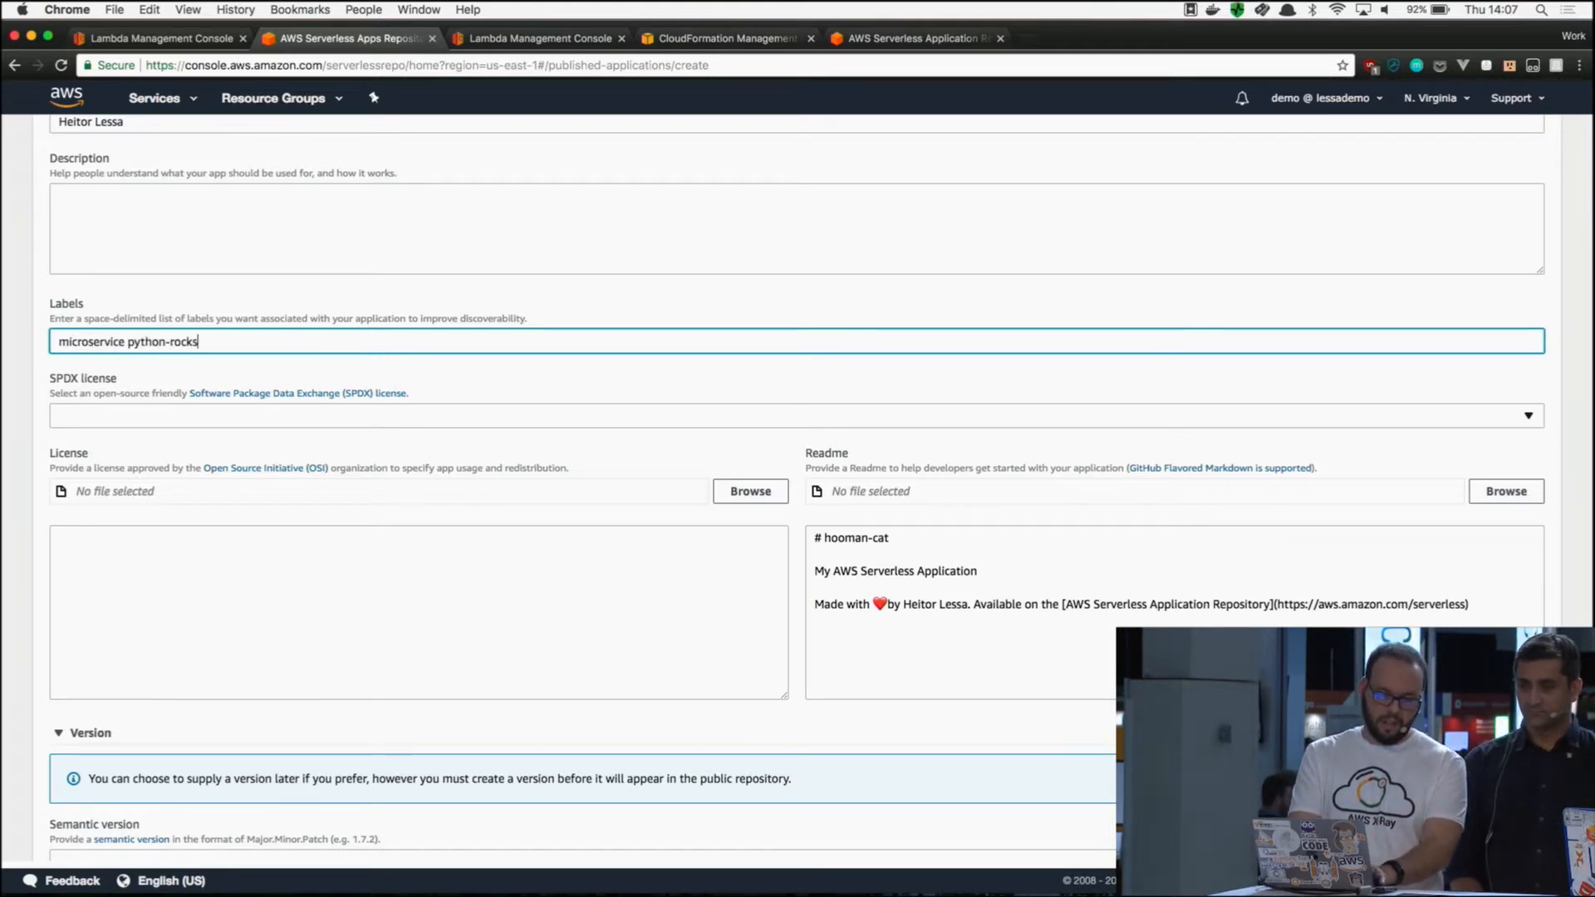
pyautogui.write('lambda')
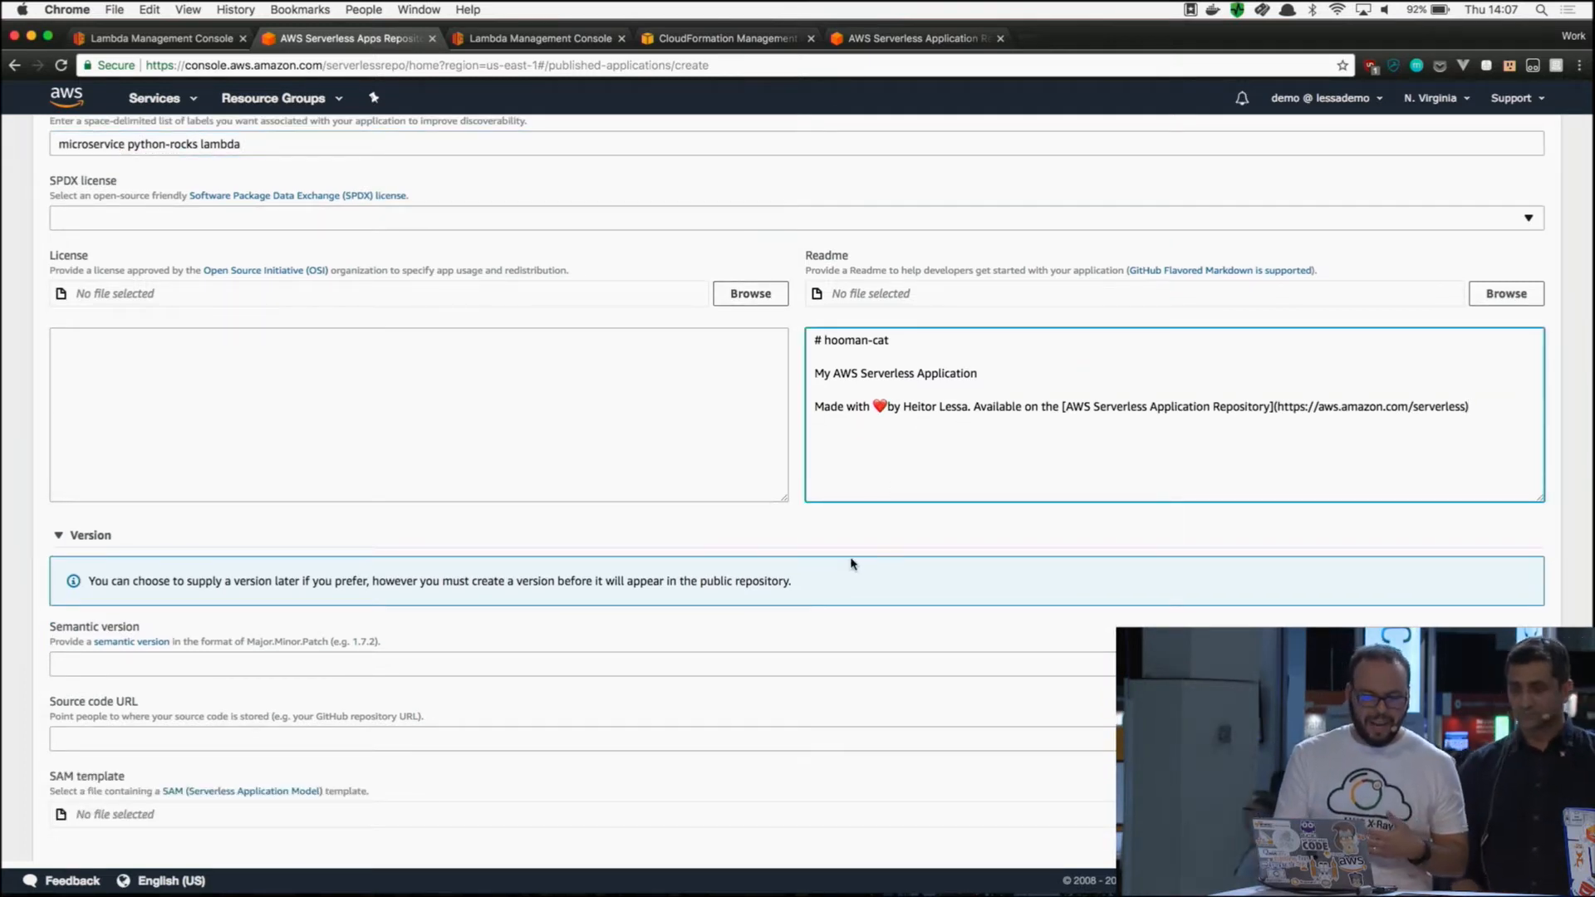
pyautogui.scroll(-3)
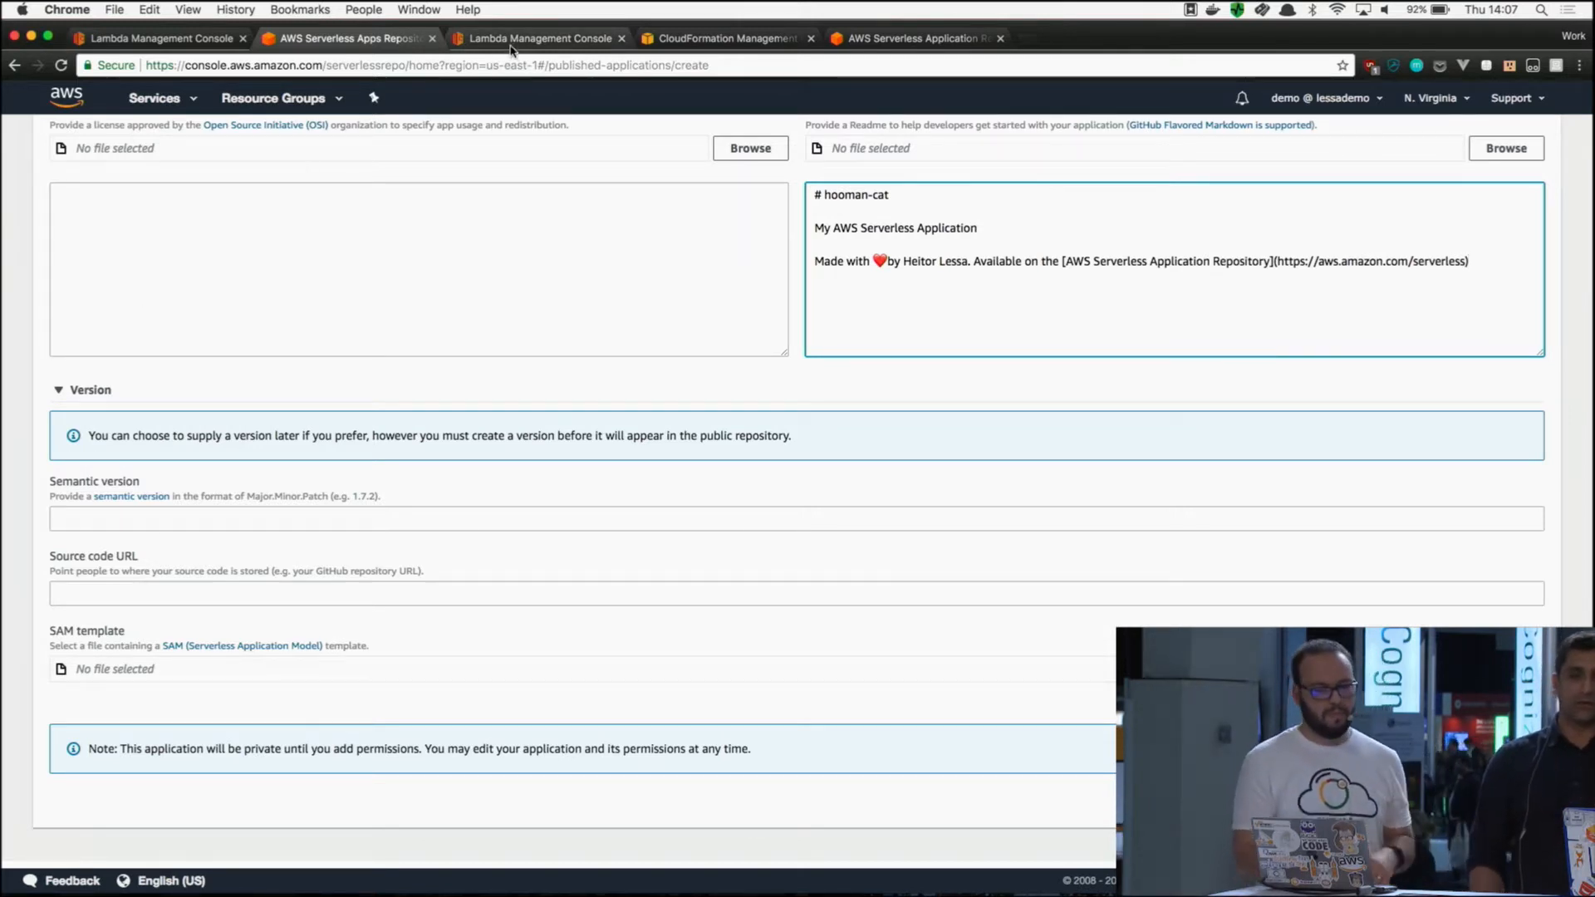
pyautogui.click(536, 37)
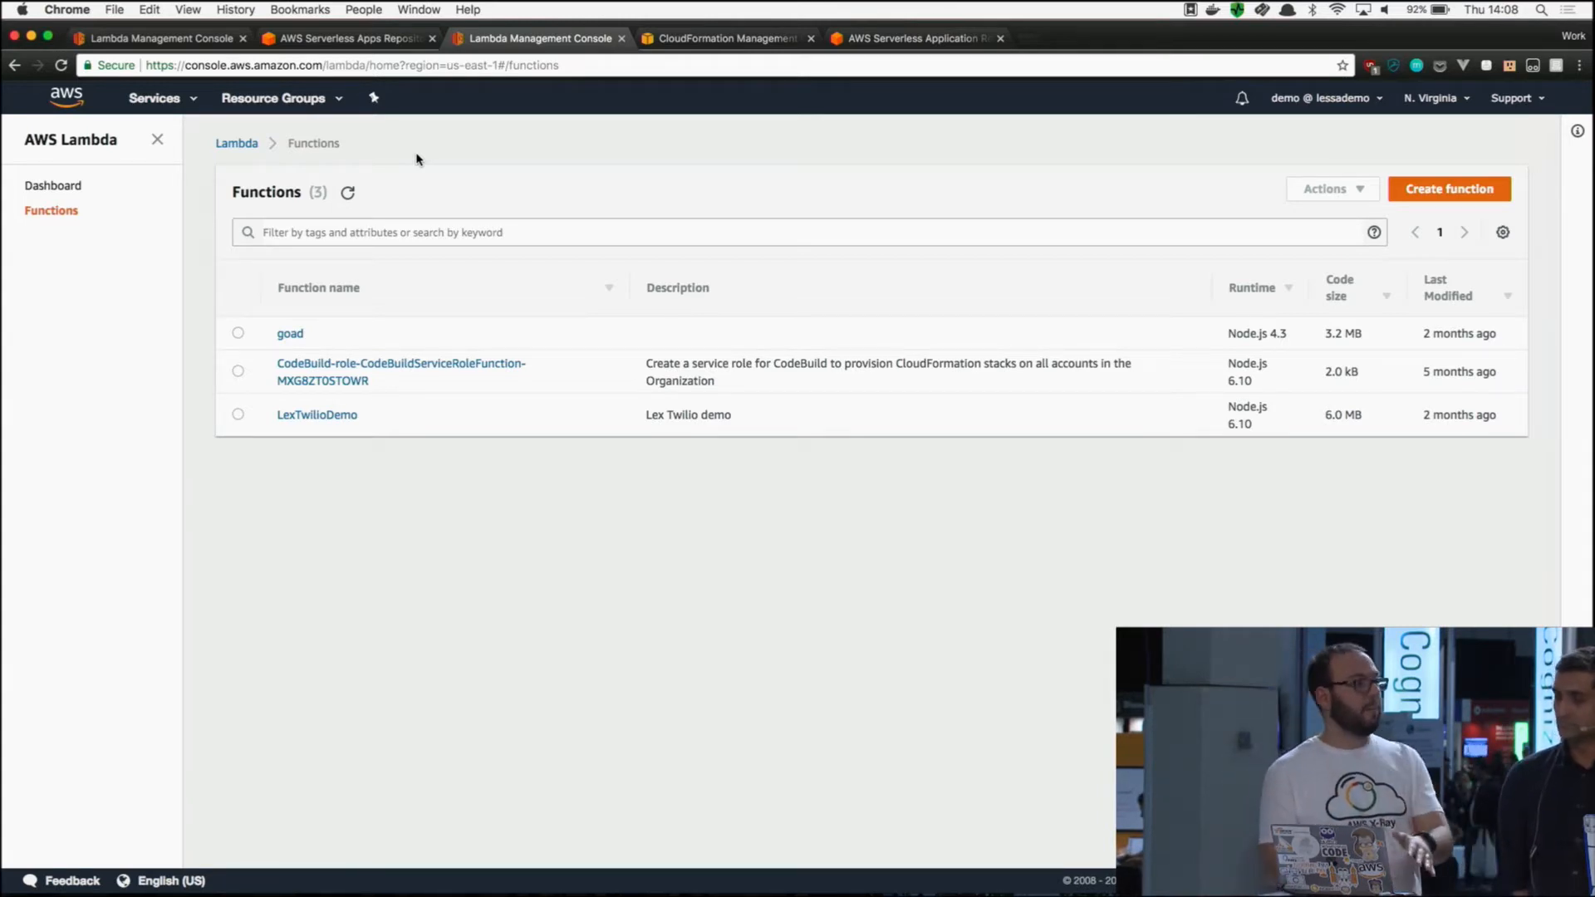
# - Check deployment status, refresh Functions, and open the new aws-serverless-repository Firehose function
pyautogui.click(158, 38)
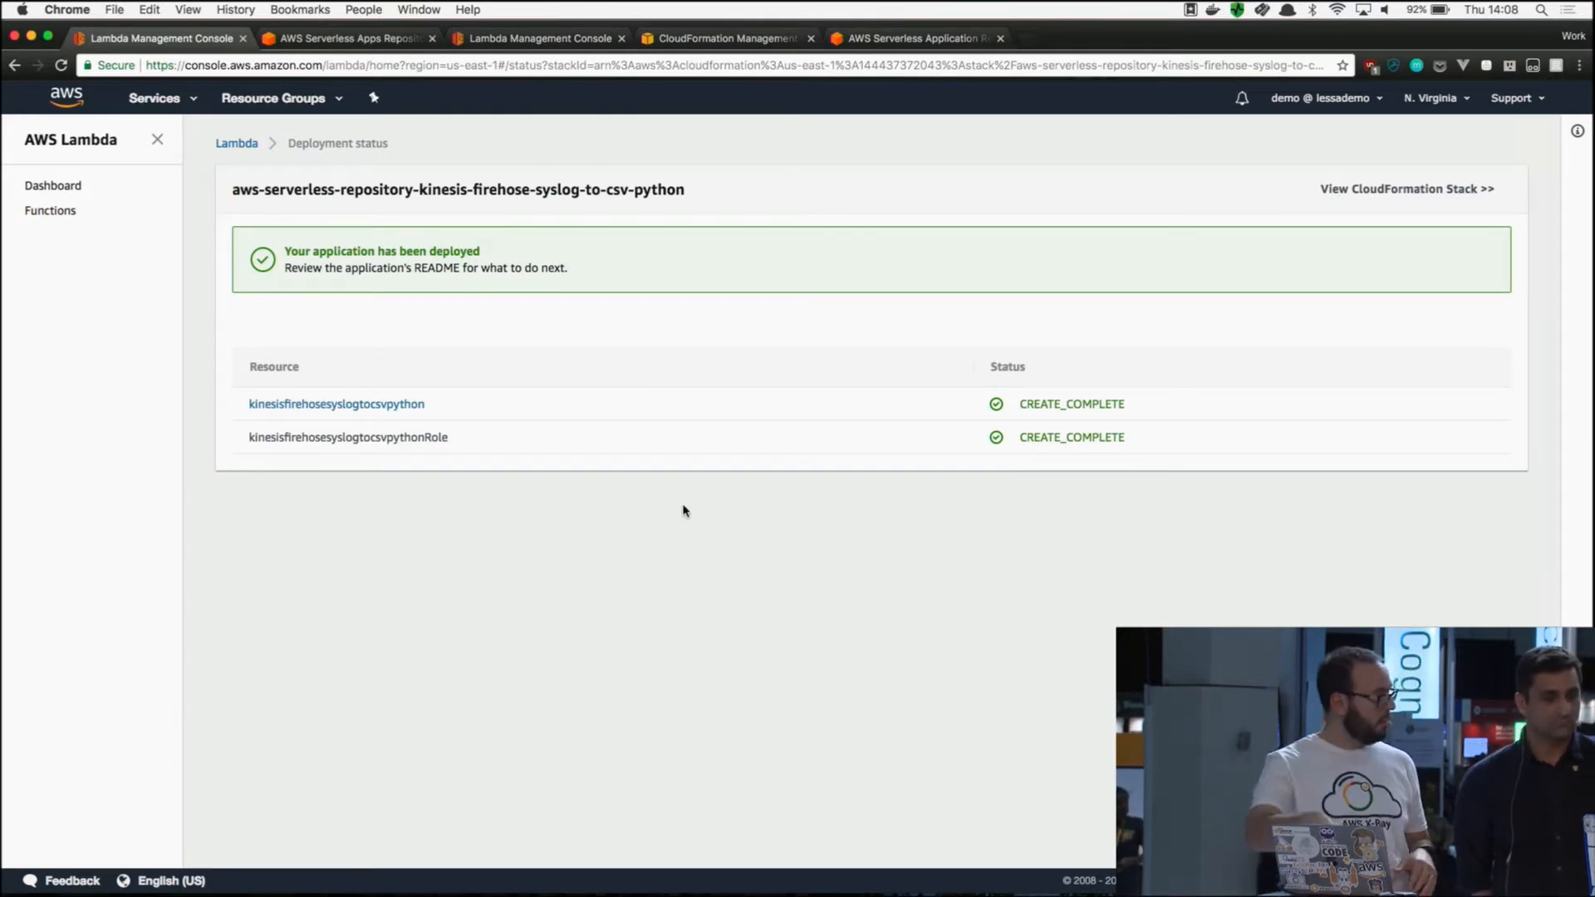
pyautogui.click(539, 38)
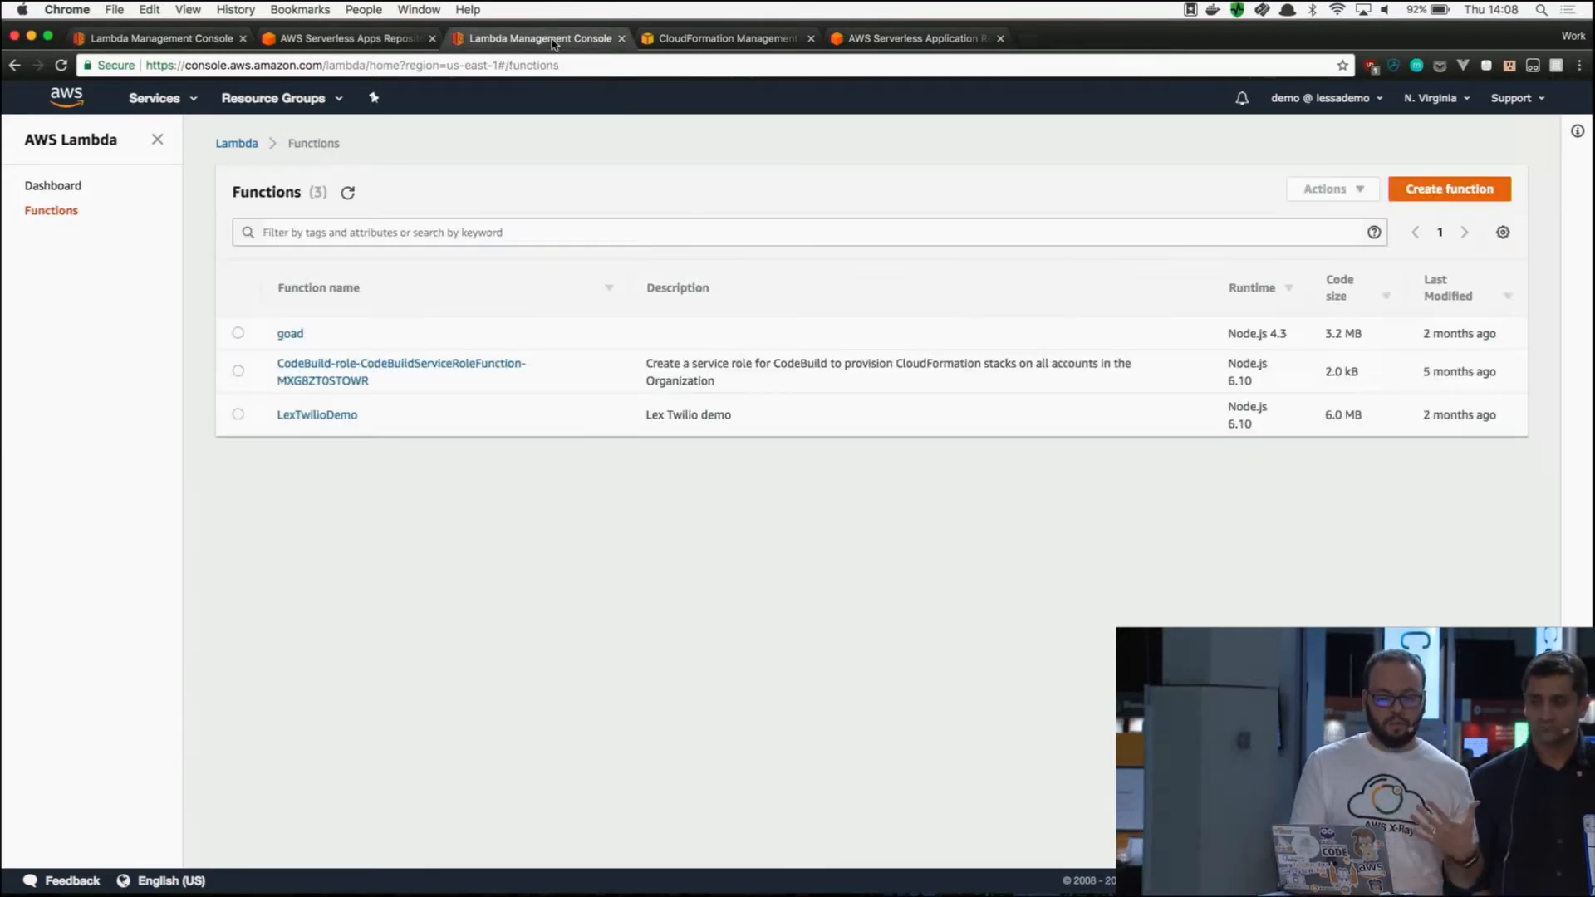
pyautogui.click(347, 192)
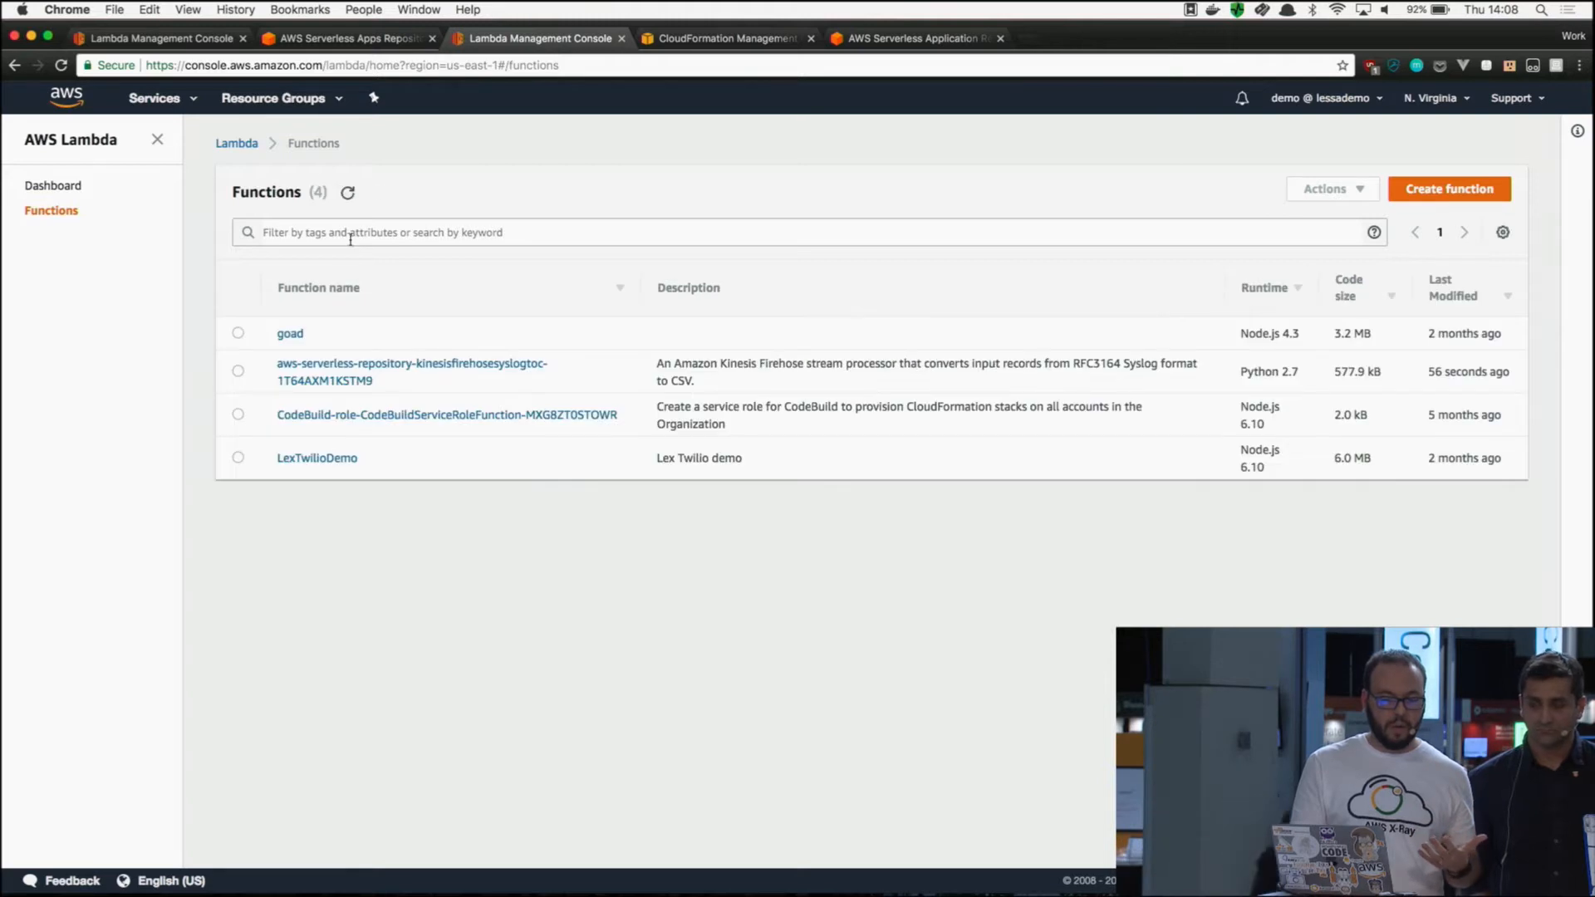
pyautogui.click(412, 363)
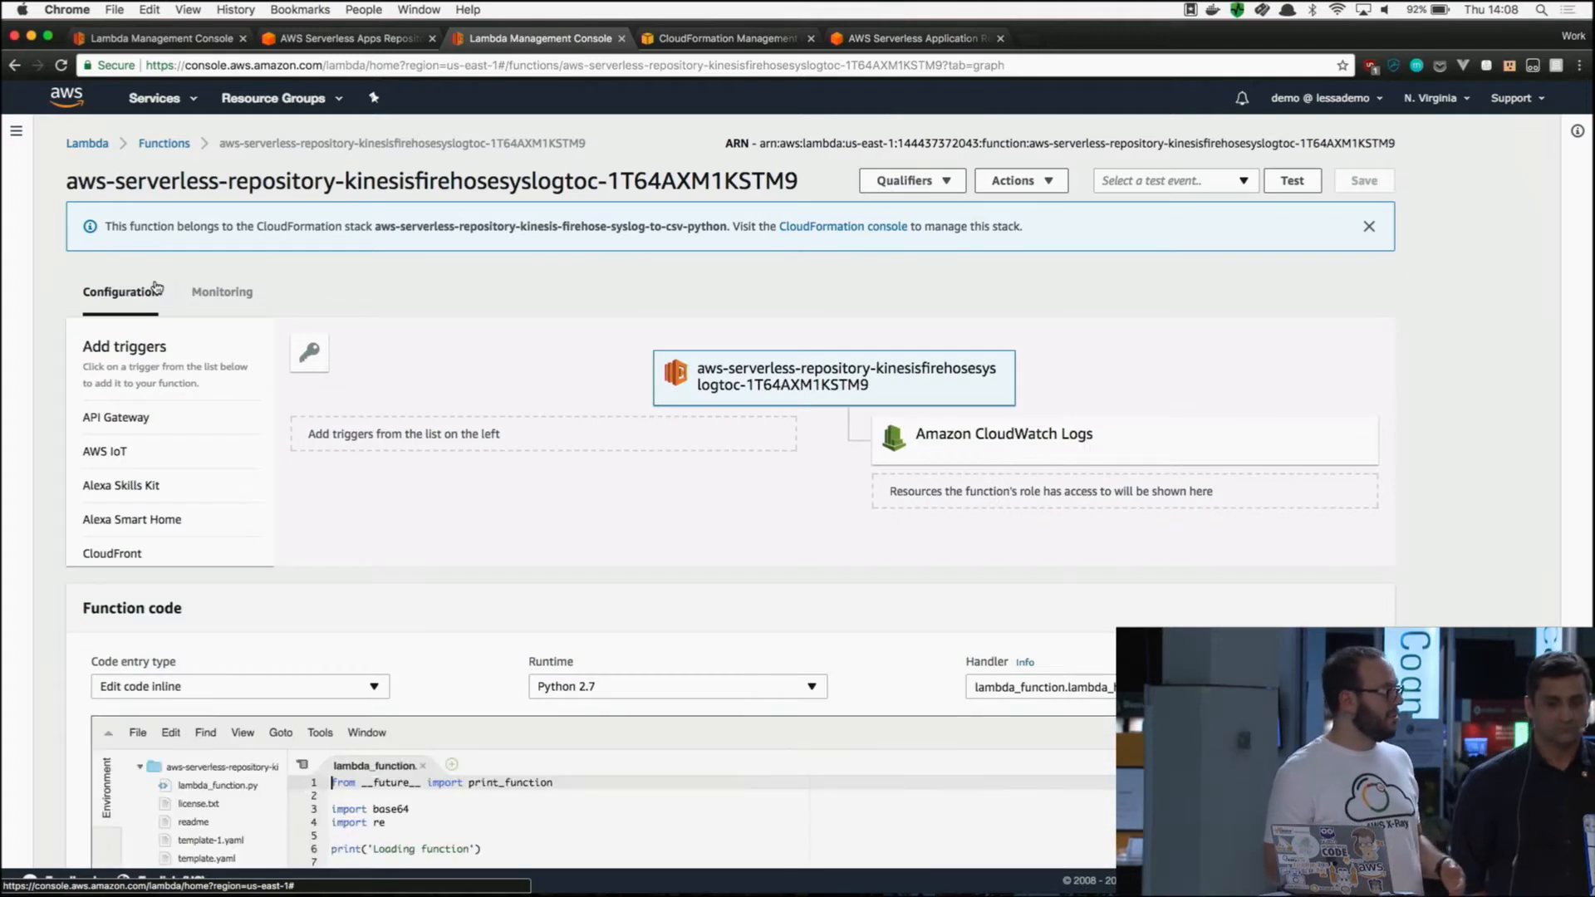
pyautogui.moveTo(64, 381)
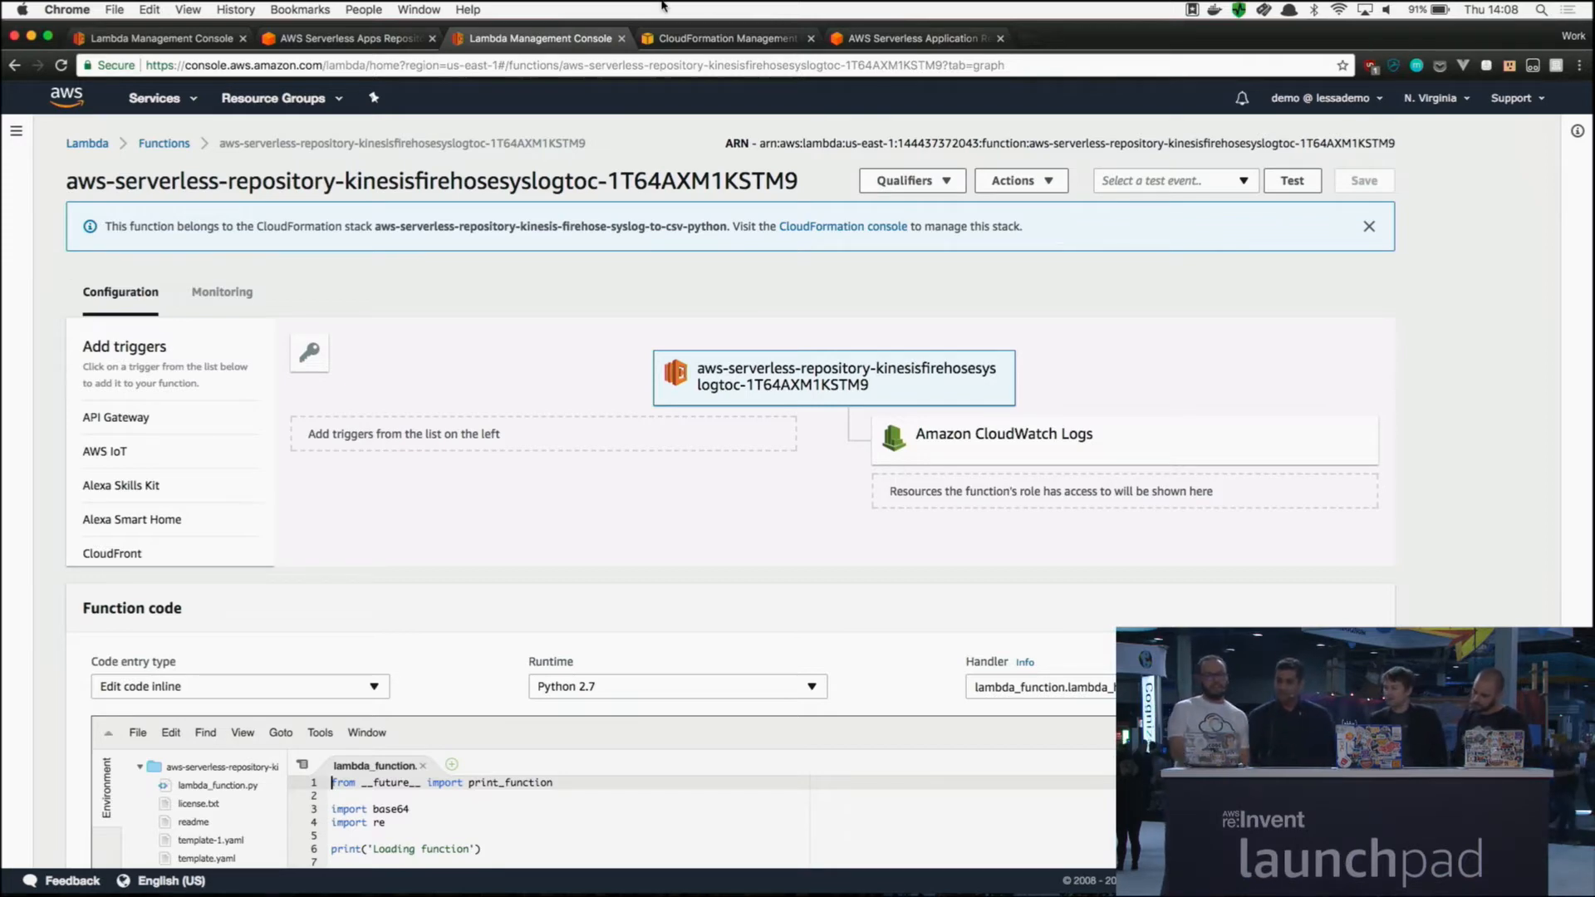
# - Open a new browser tab for the awslabs aws-sam-local GitHub page
pyautogui.click(912, 38)
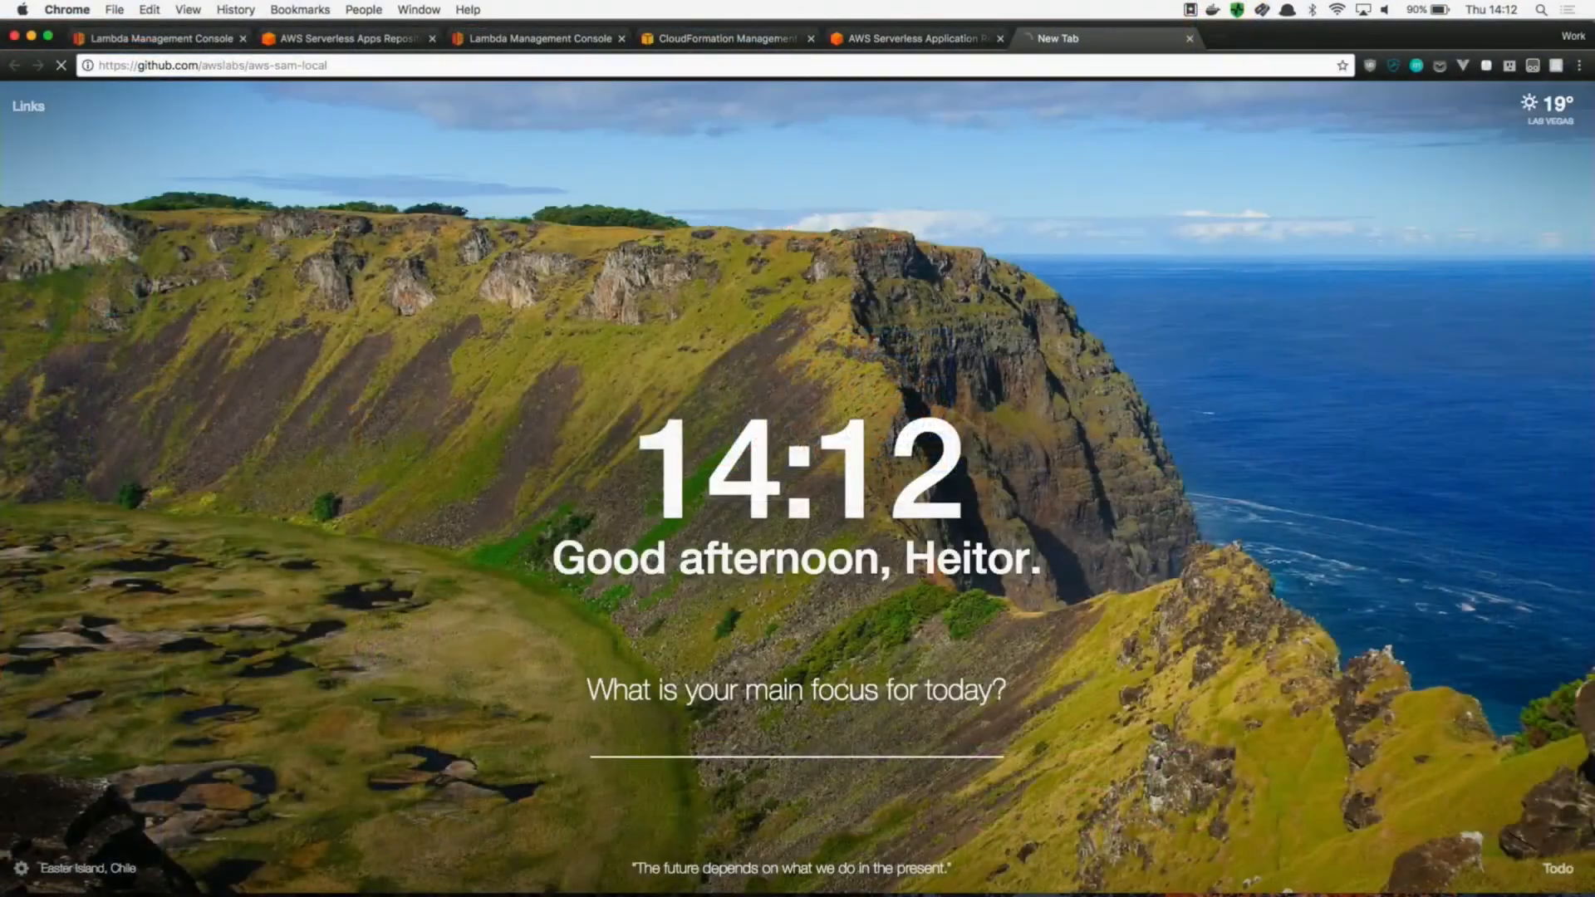
# - Load github.com/awslabs/aws-sam-local and scroll to the README's Main features section
pyautogui.press('Return')
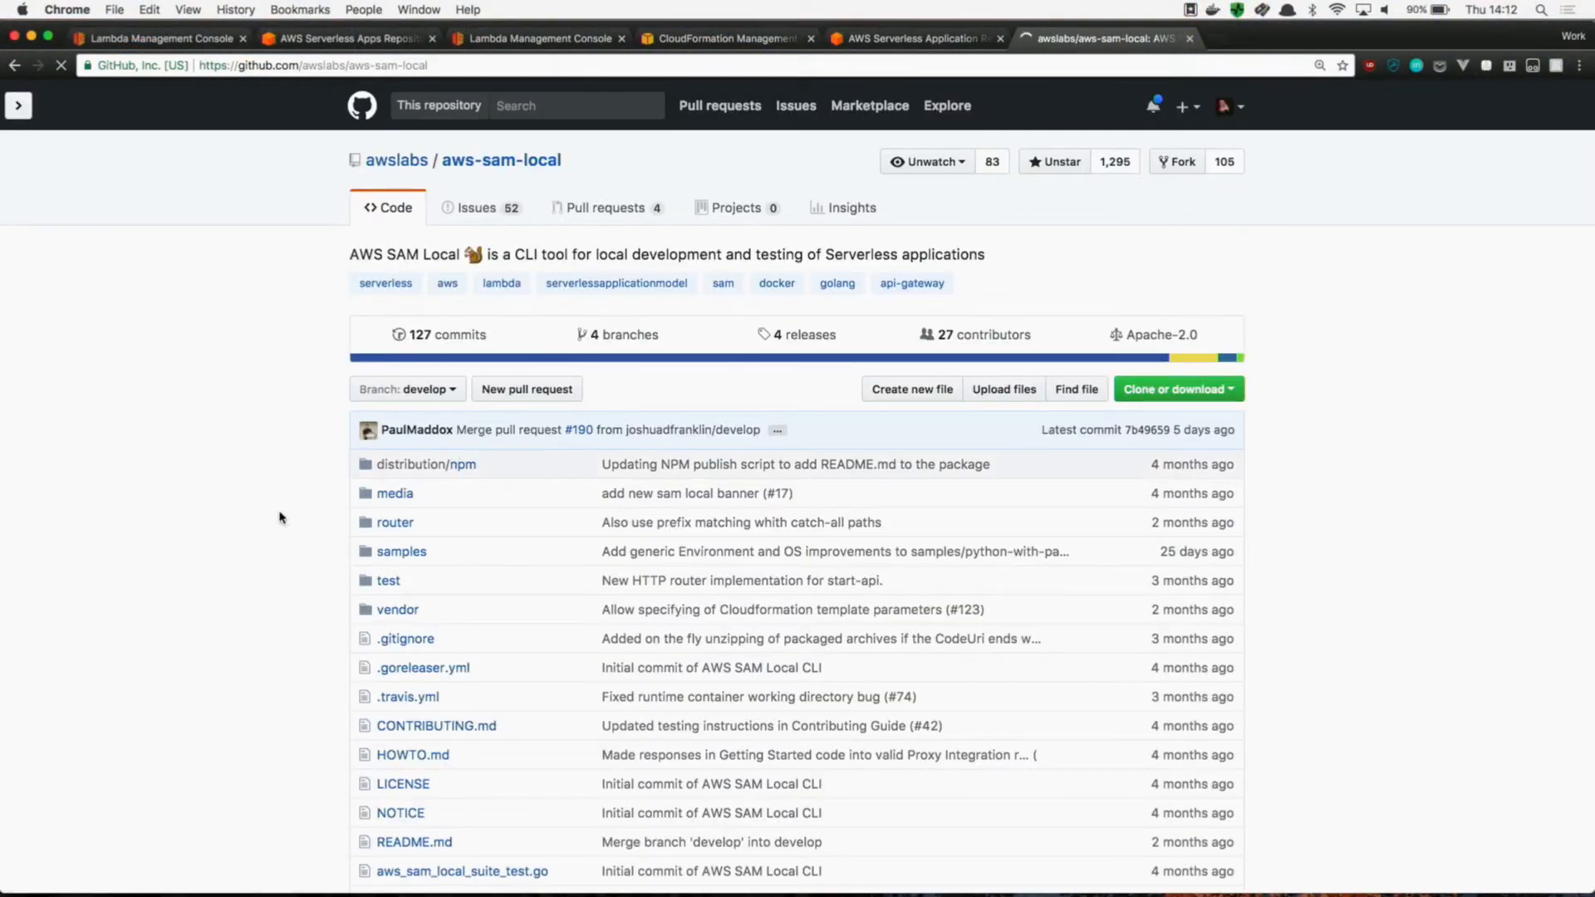
pyautogui.scroll(-3)
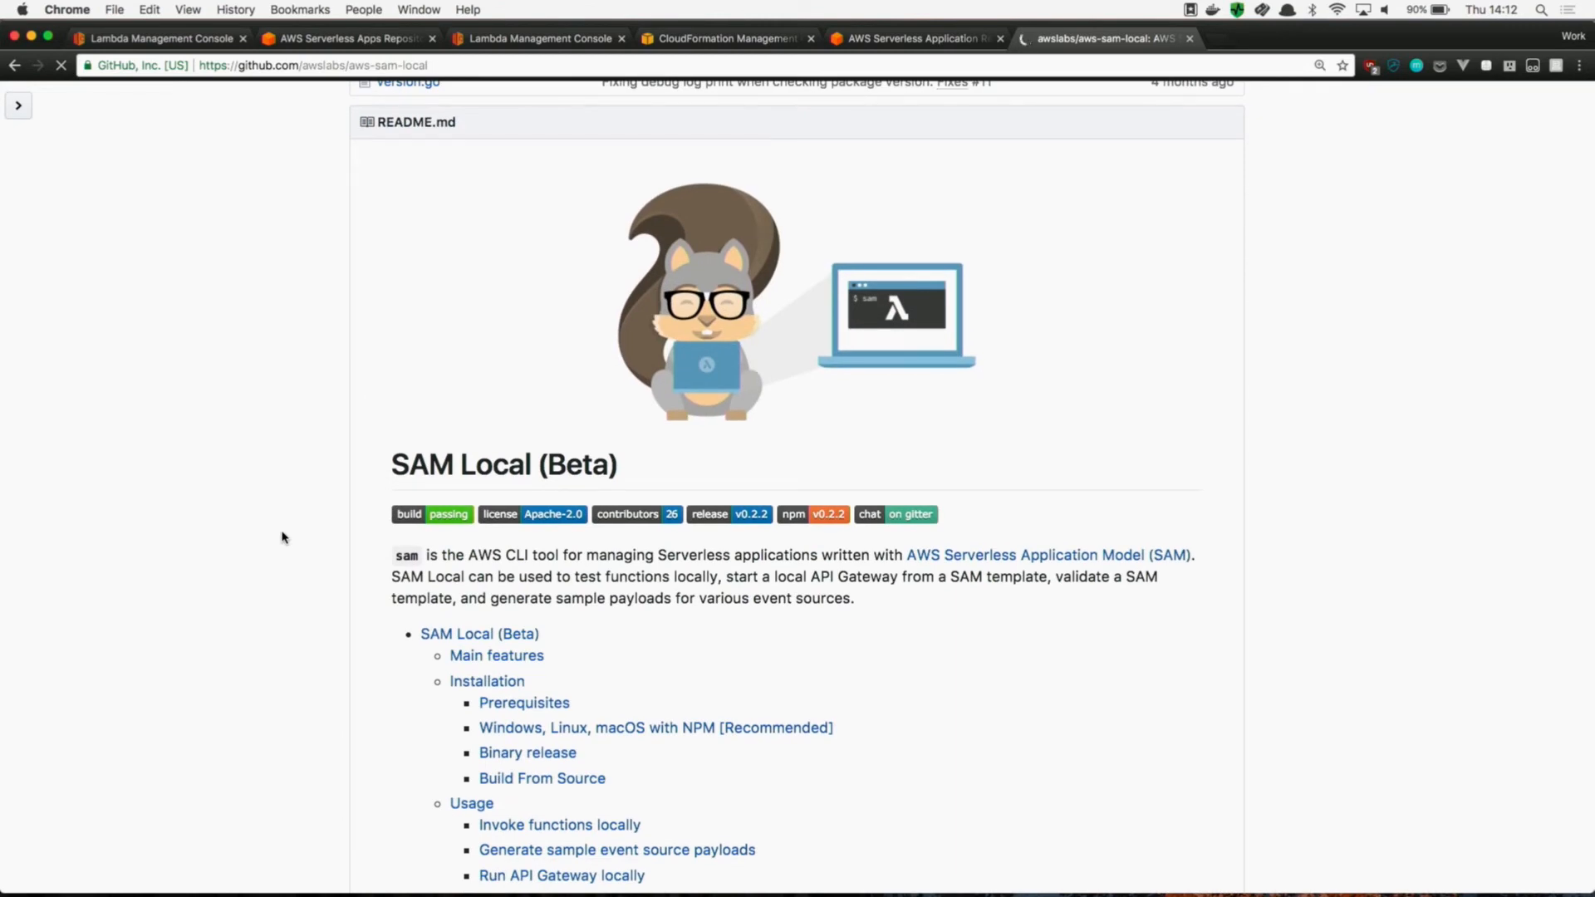
pyautogui.scroll(-3)
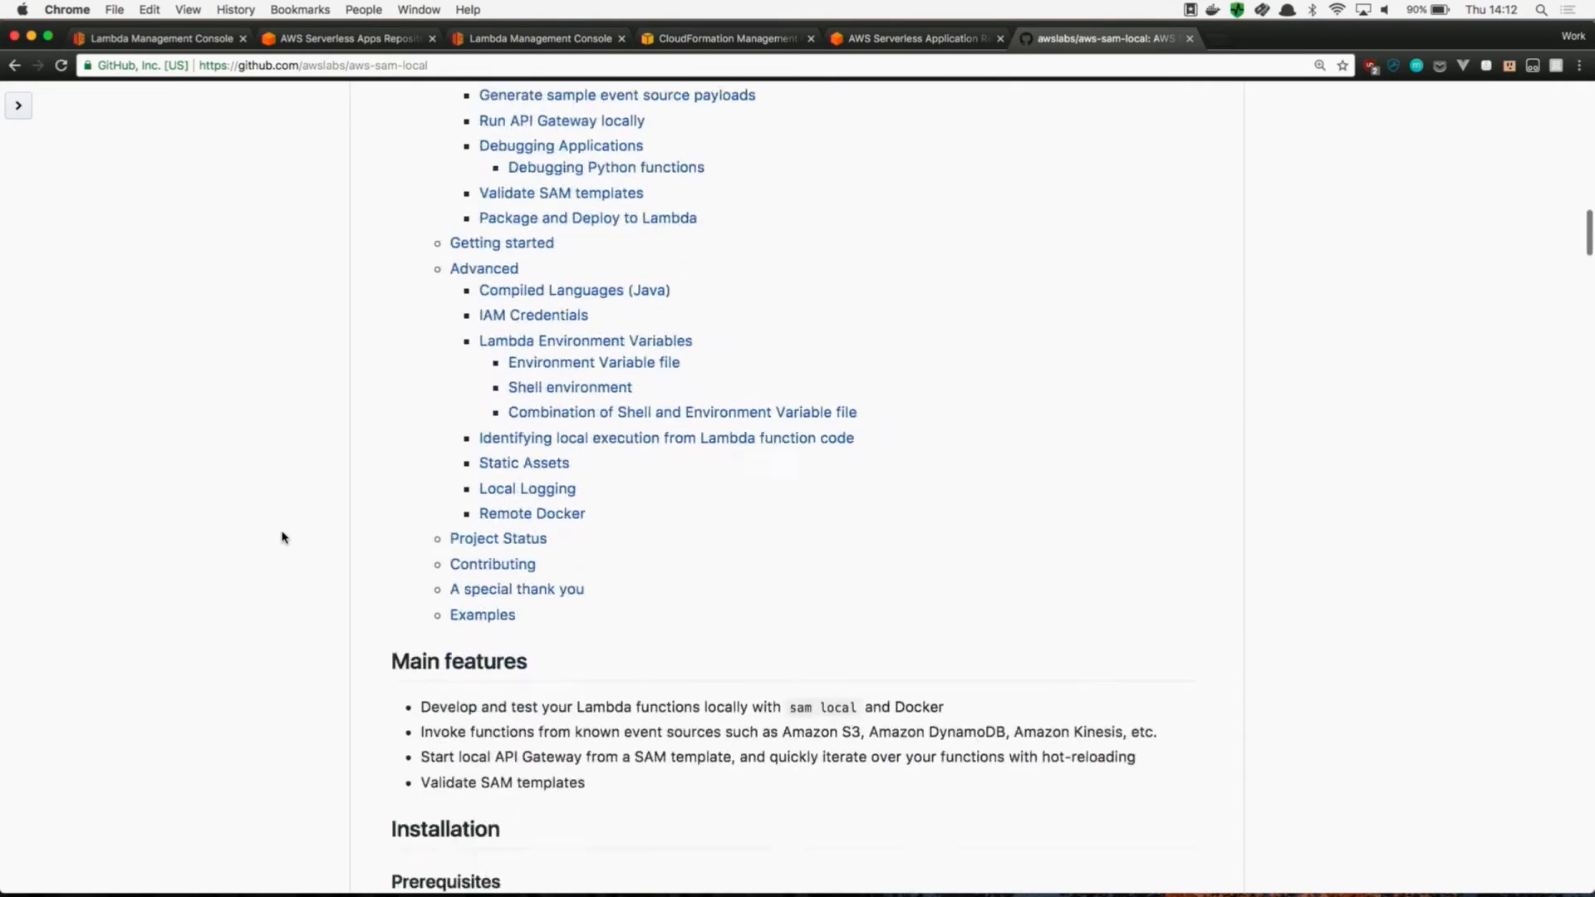
pyautogui.scroll(-3)
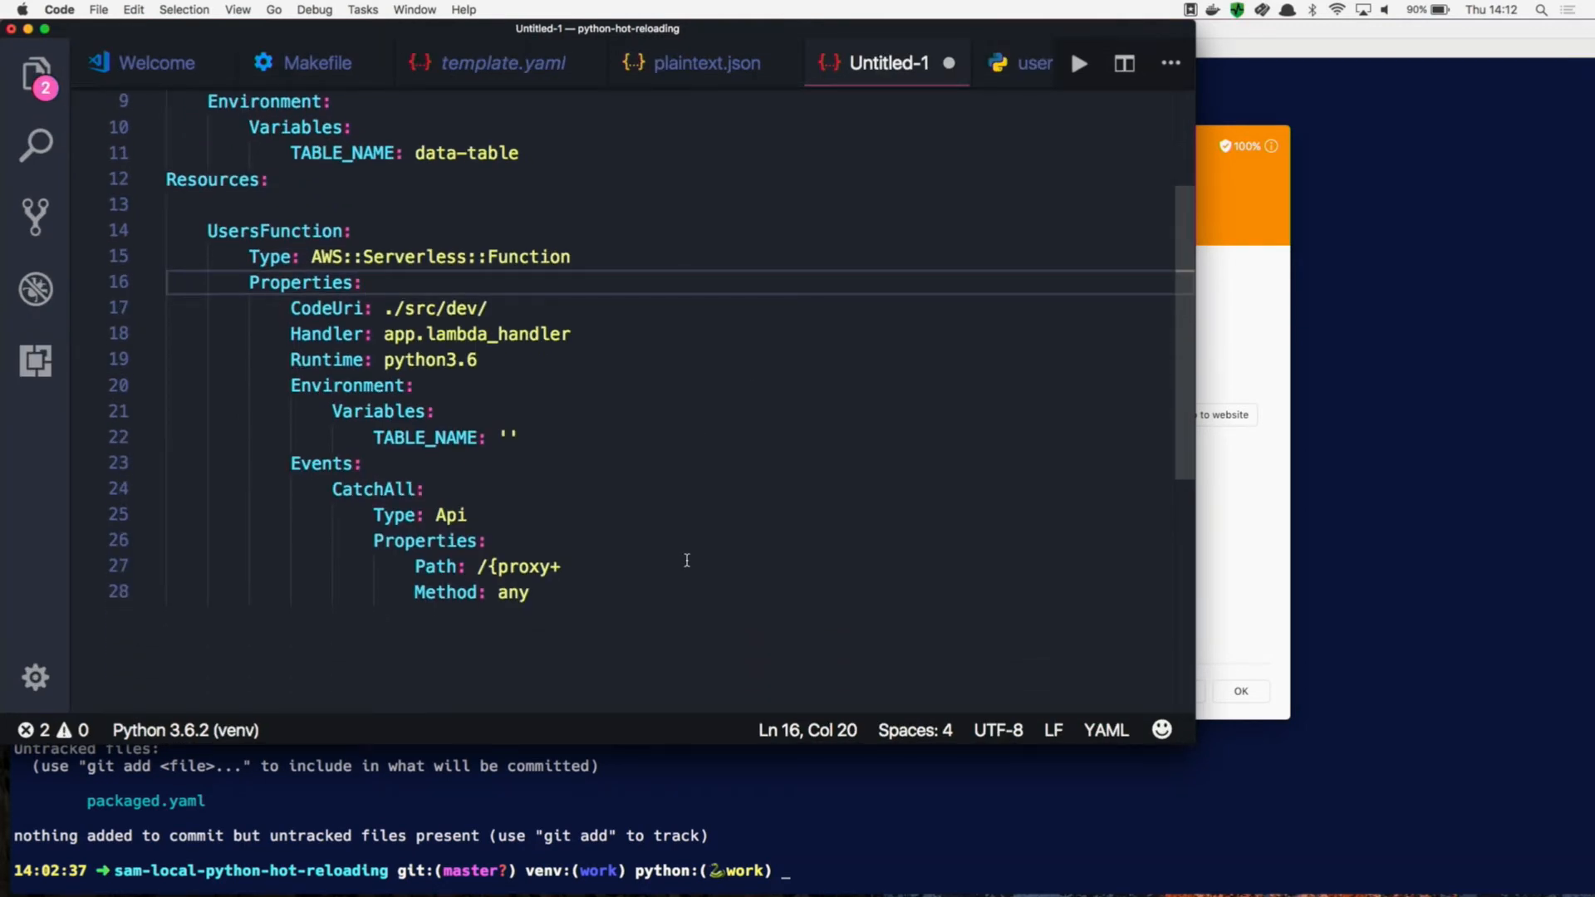
# - Scroll through the Untitled-1 SAM template, reviewing UsersFunction and its CatchAll event
pyautogui.scroll(3)
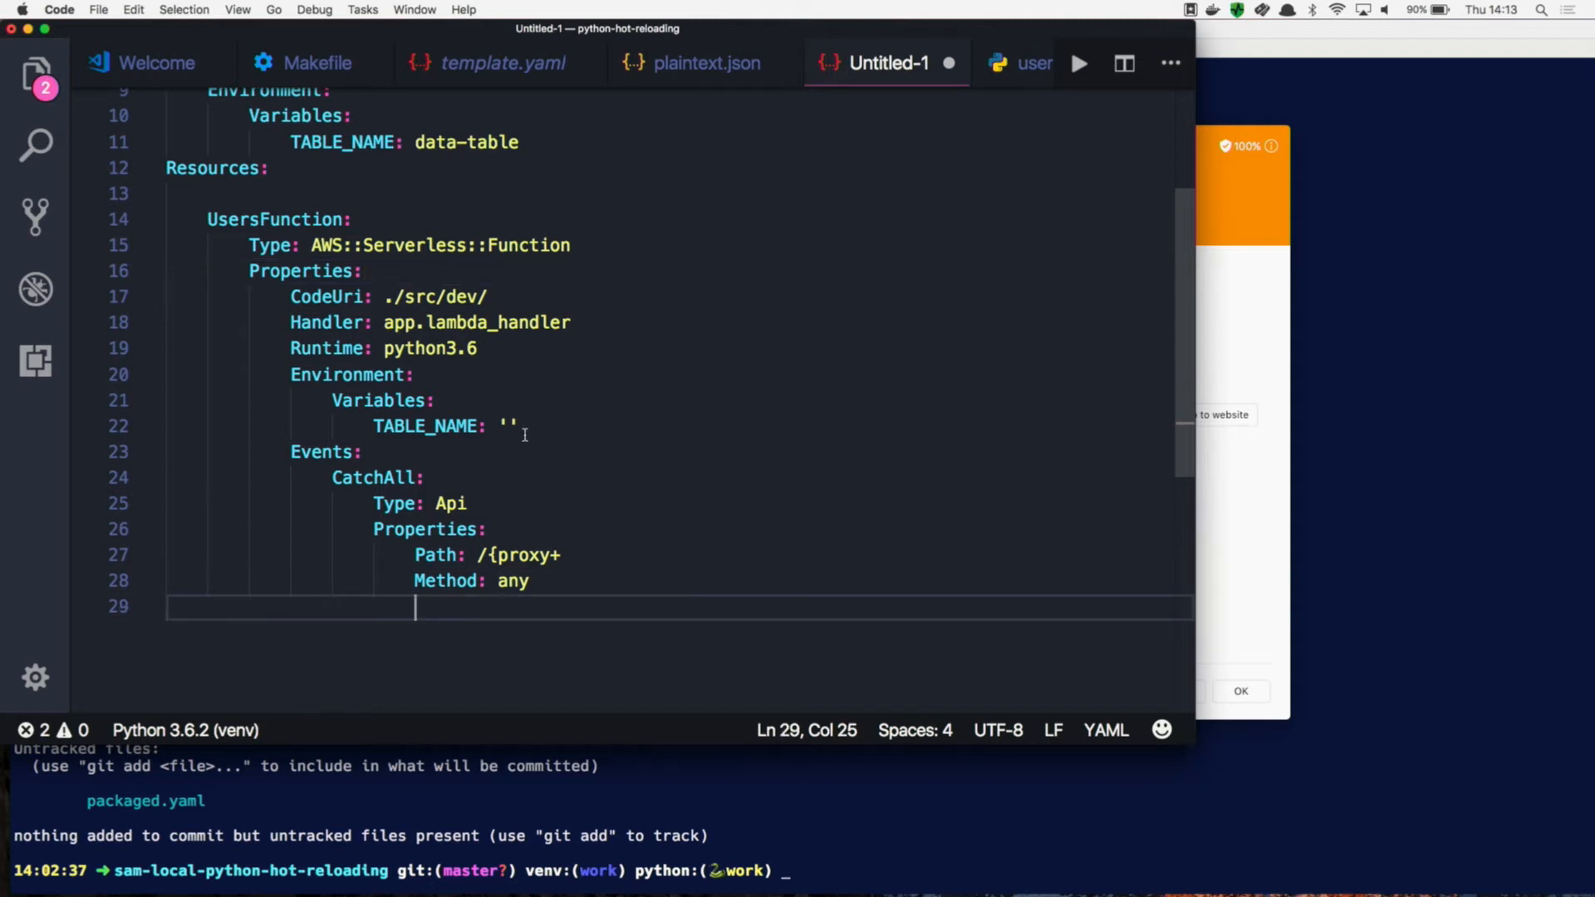
pyautogui.scroll(3)
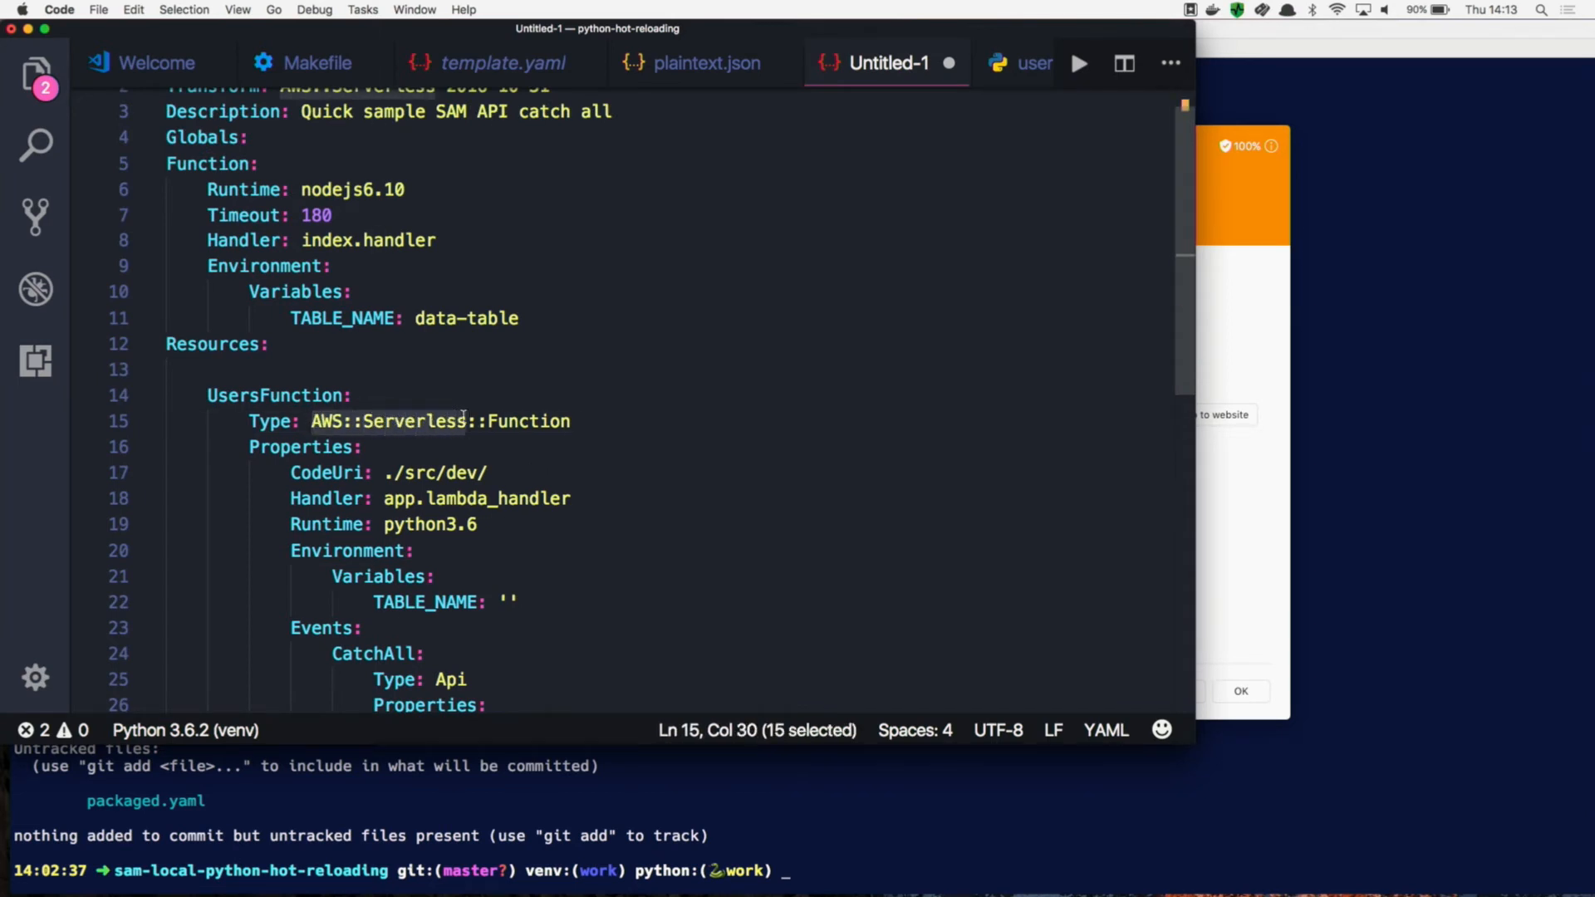
pyautogui.scroll(3)
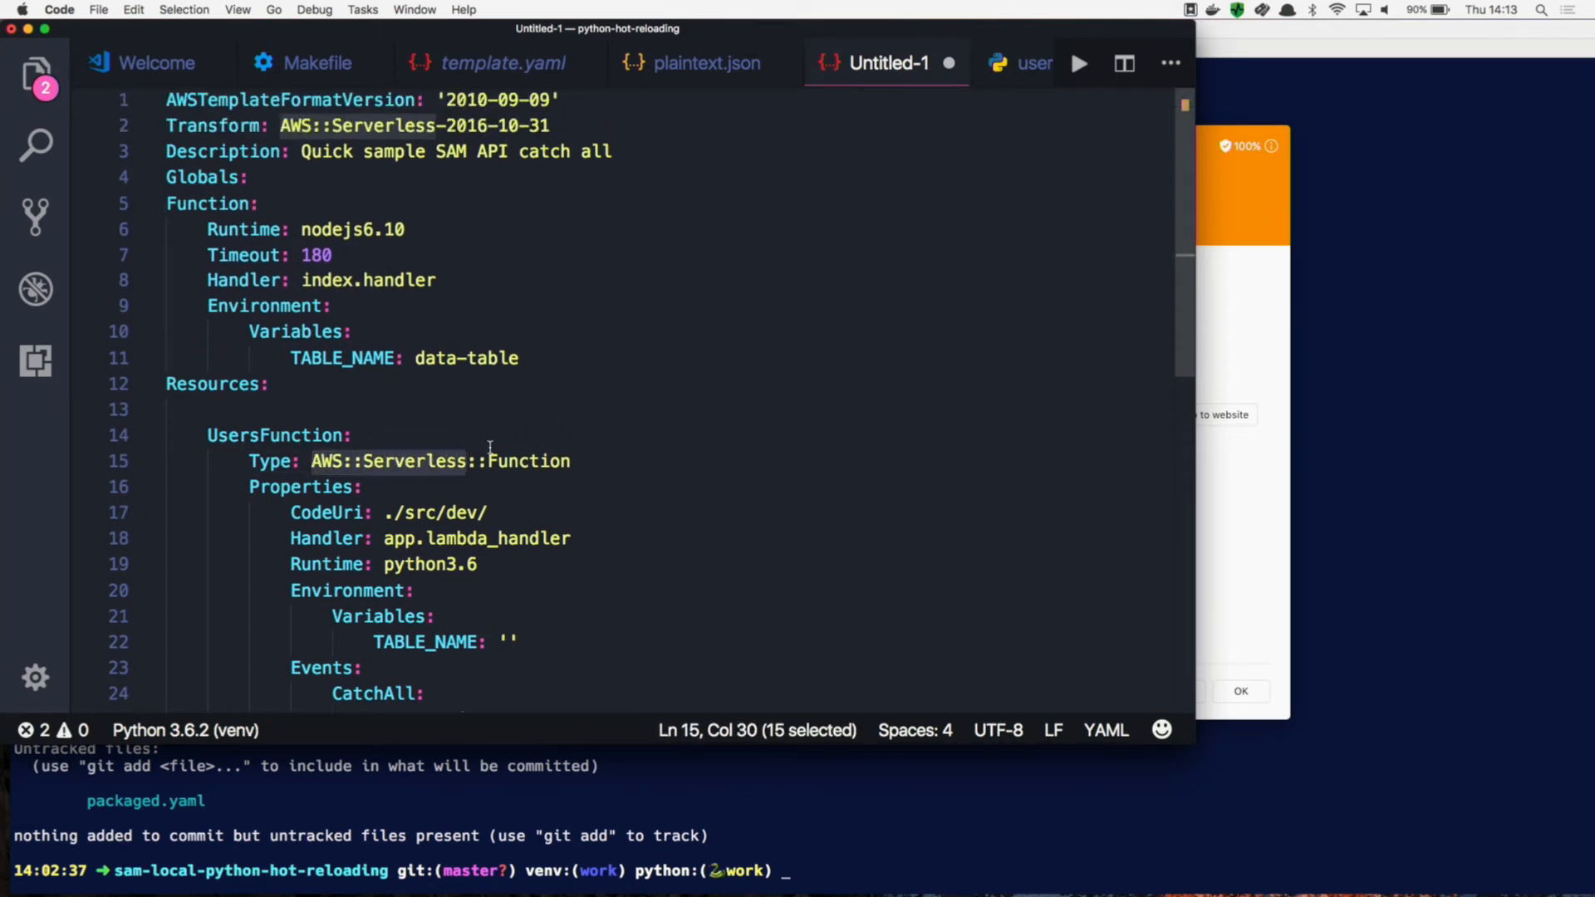
pyautogui.scroll(-3)
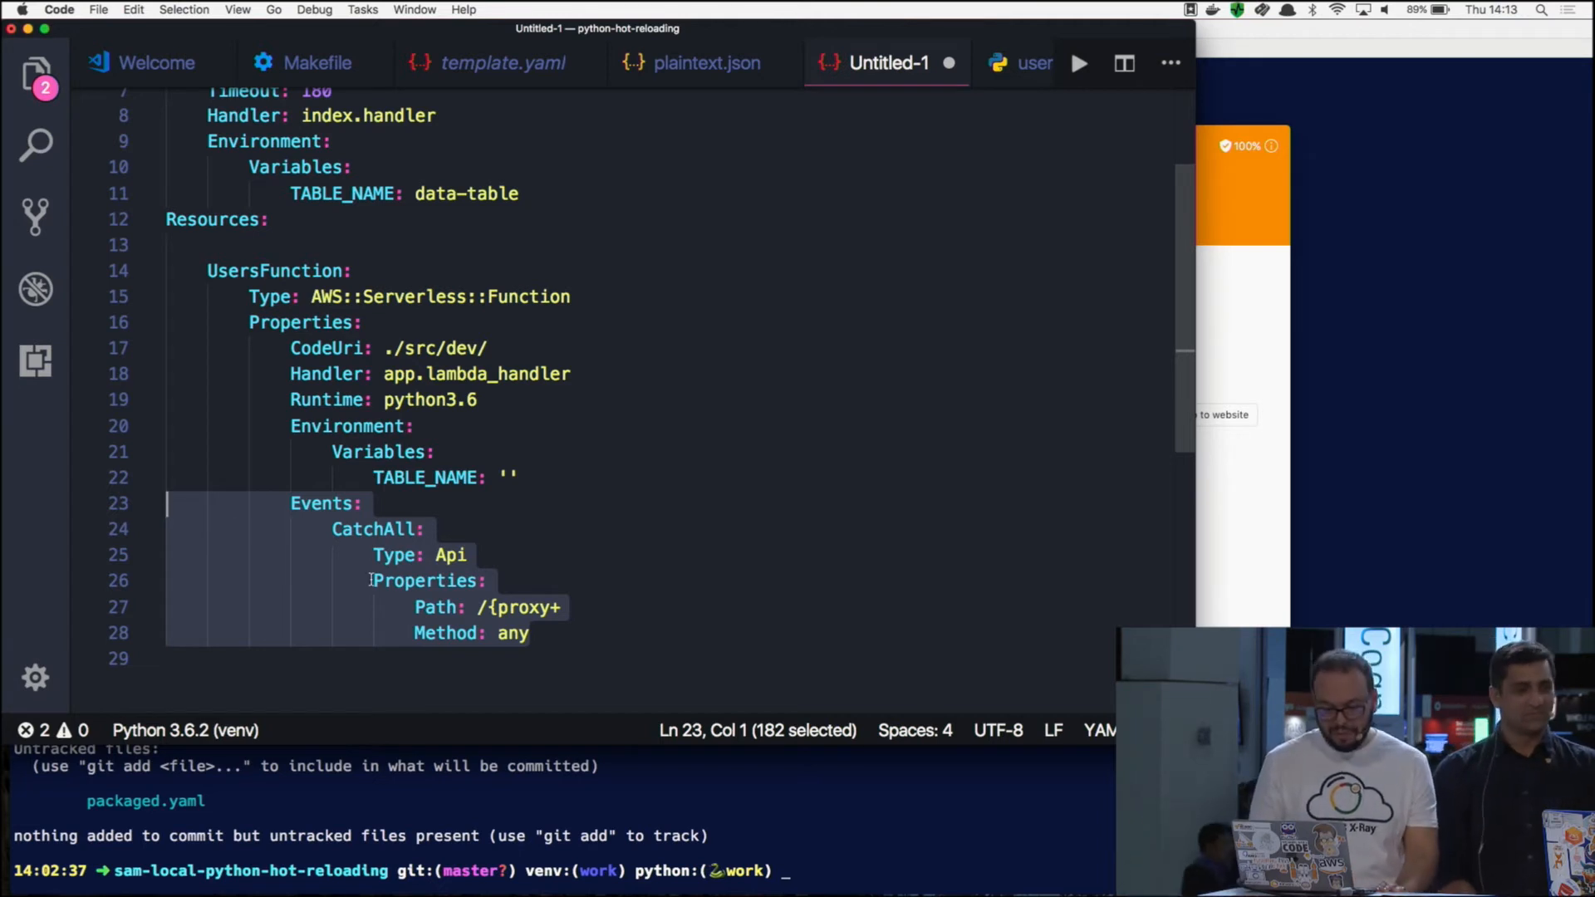
# - Place the cursor at the end of the CatchAll Path value to complete /{proxy+}
pyautogui.click(571, 607)
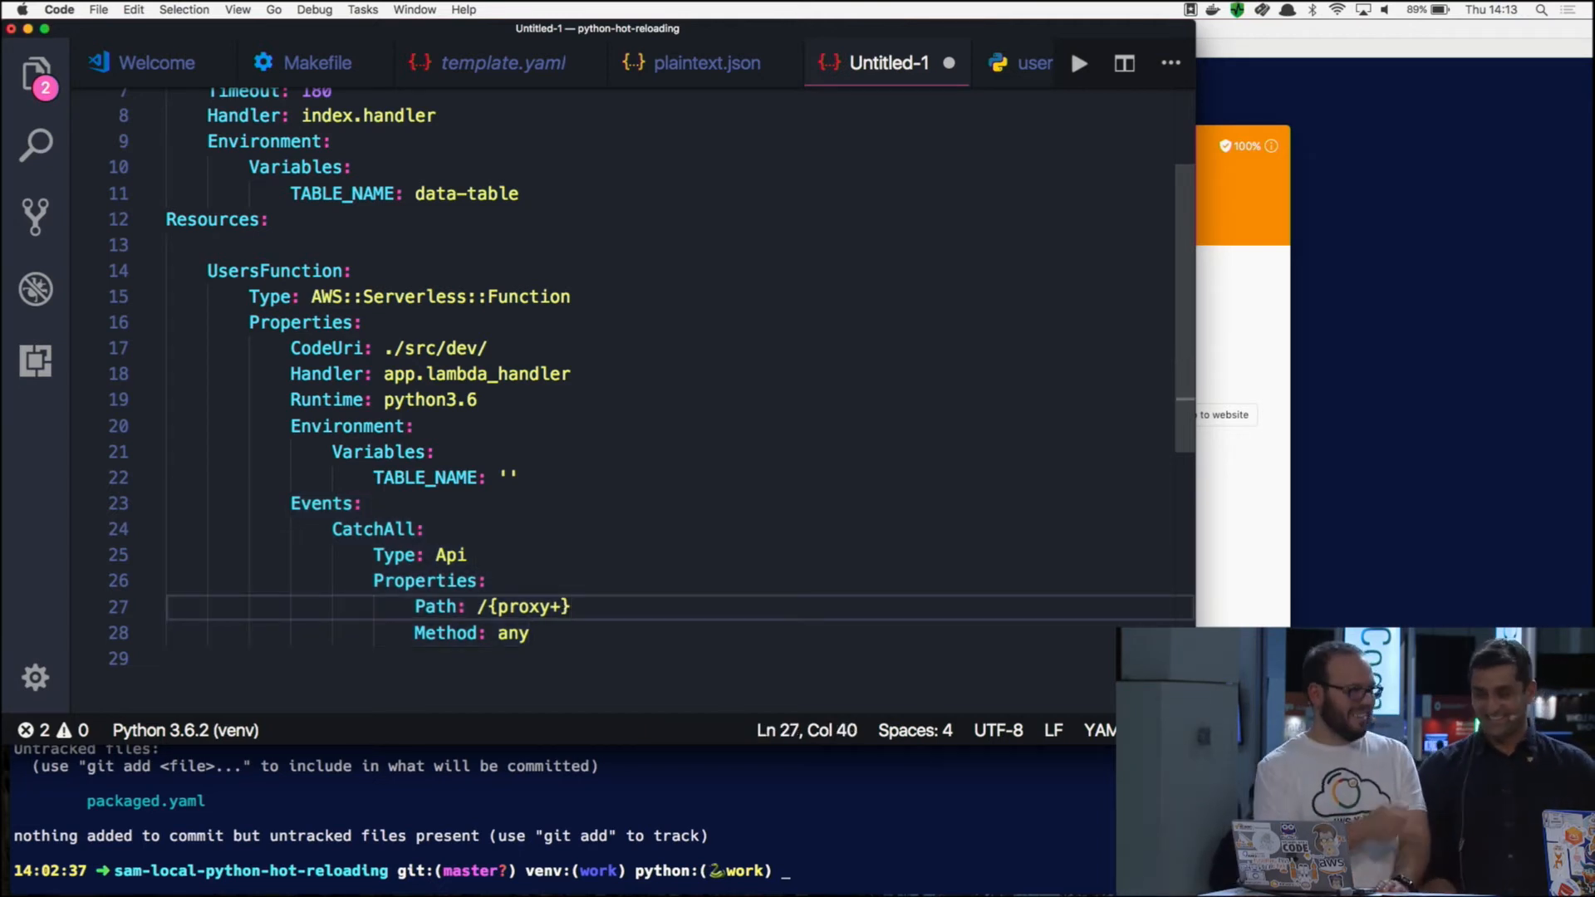